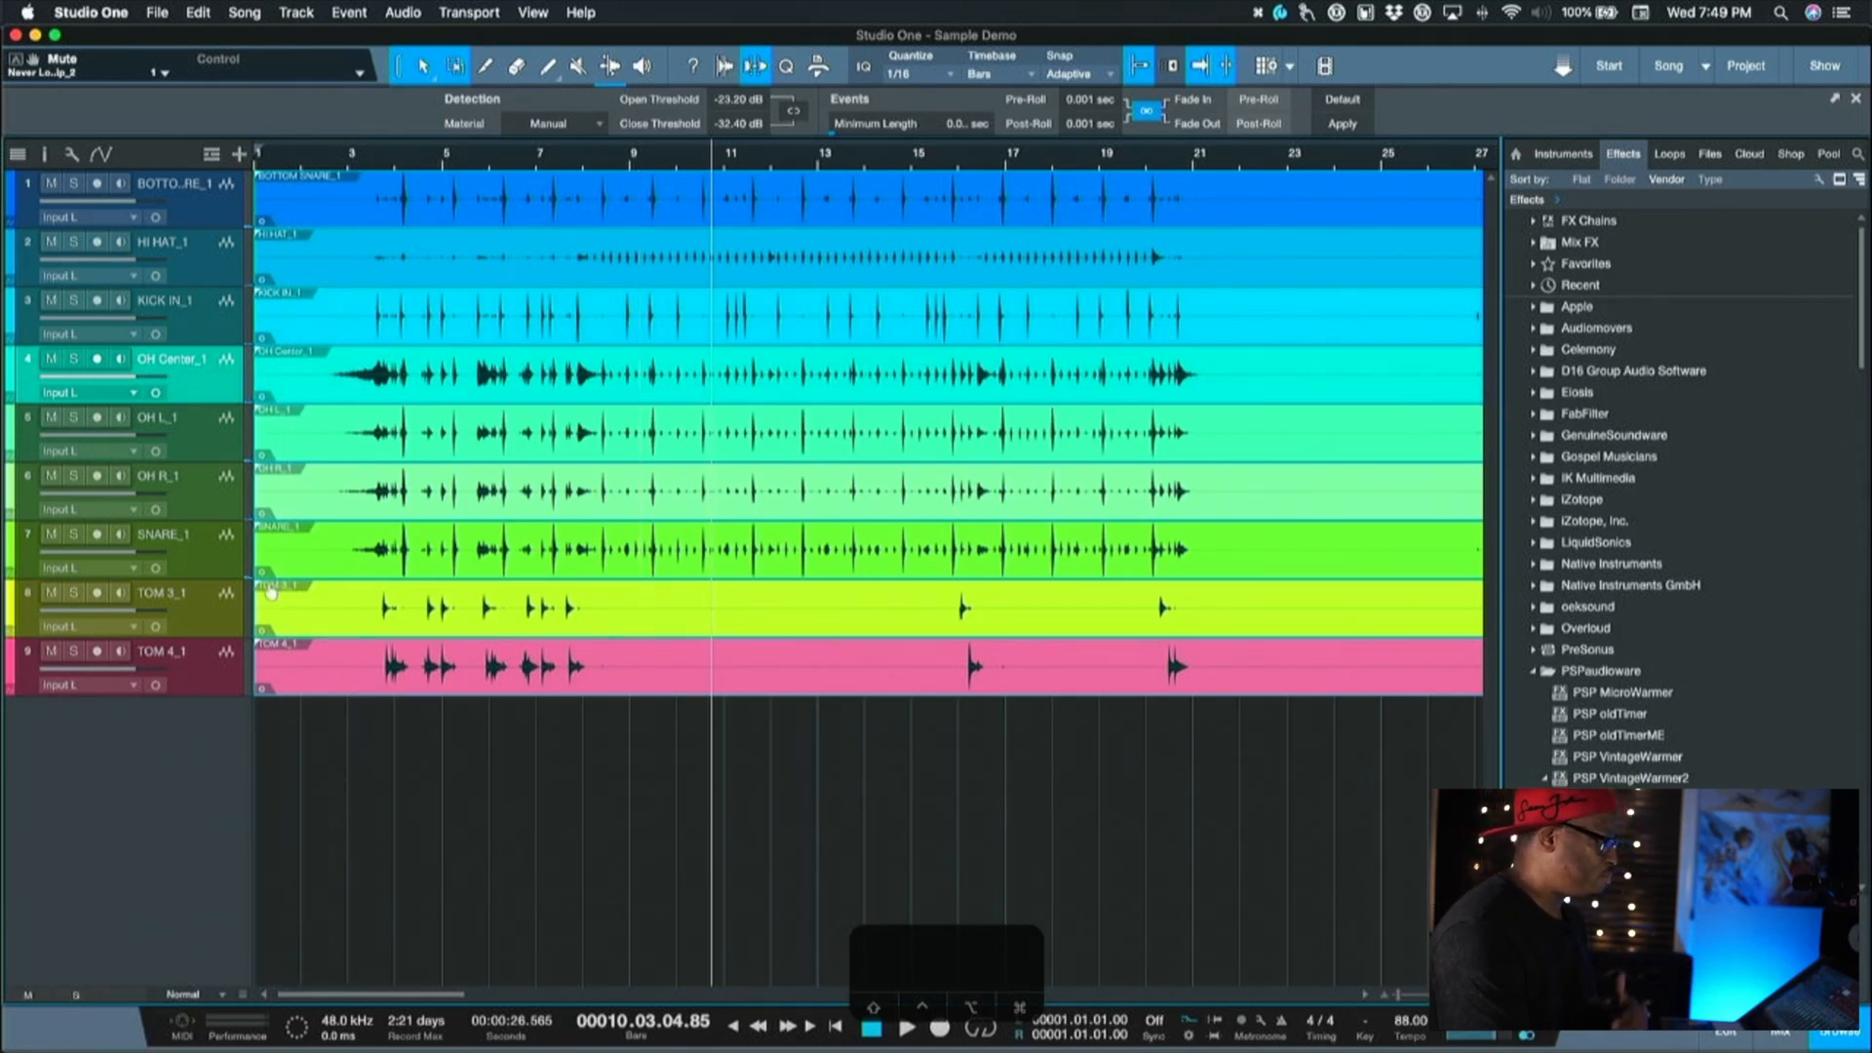
pyautogui.moveTo(218, 564)
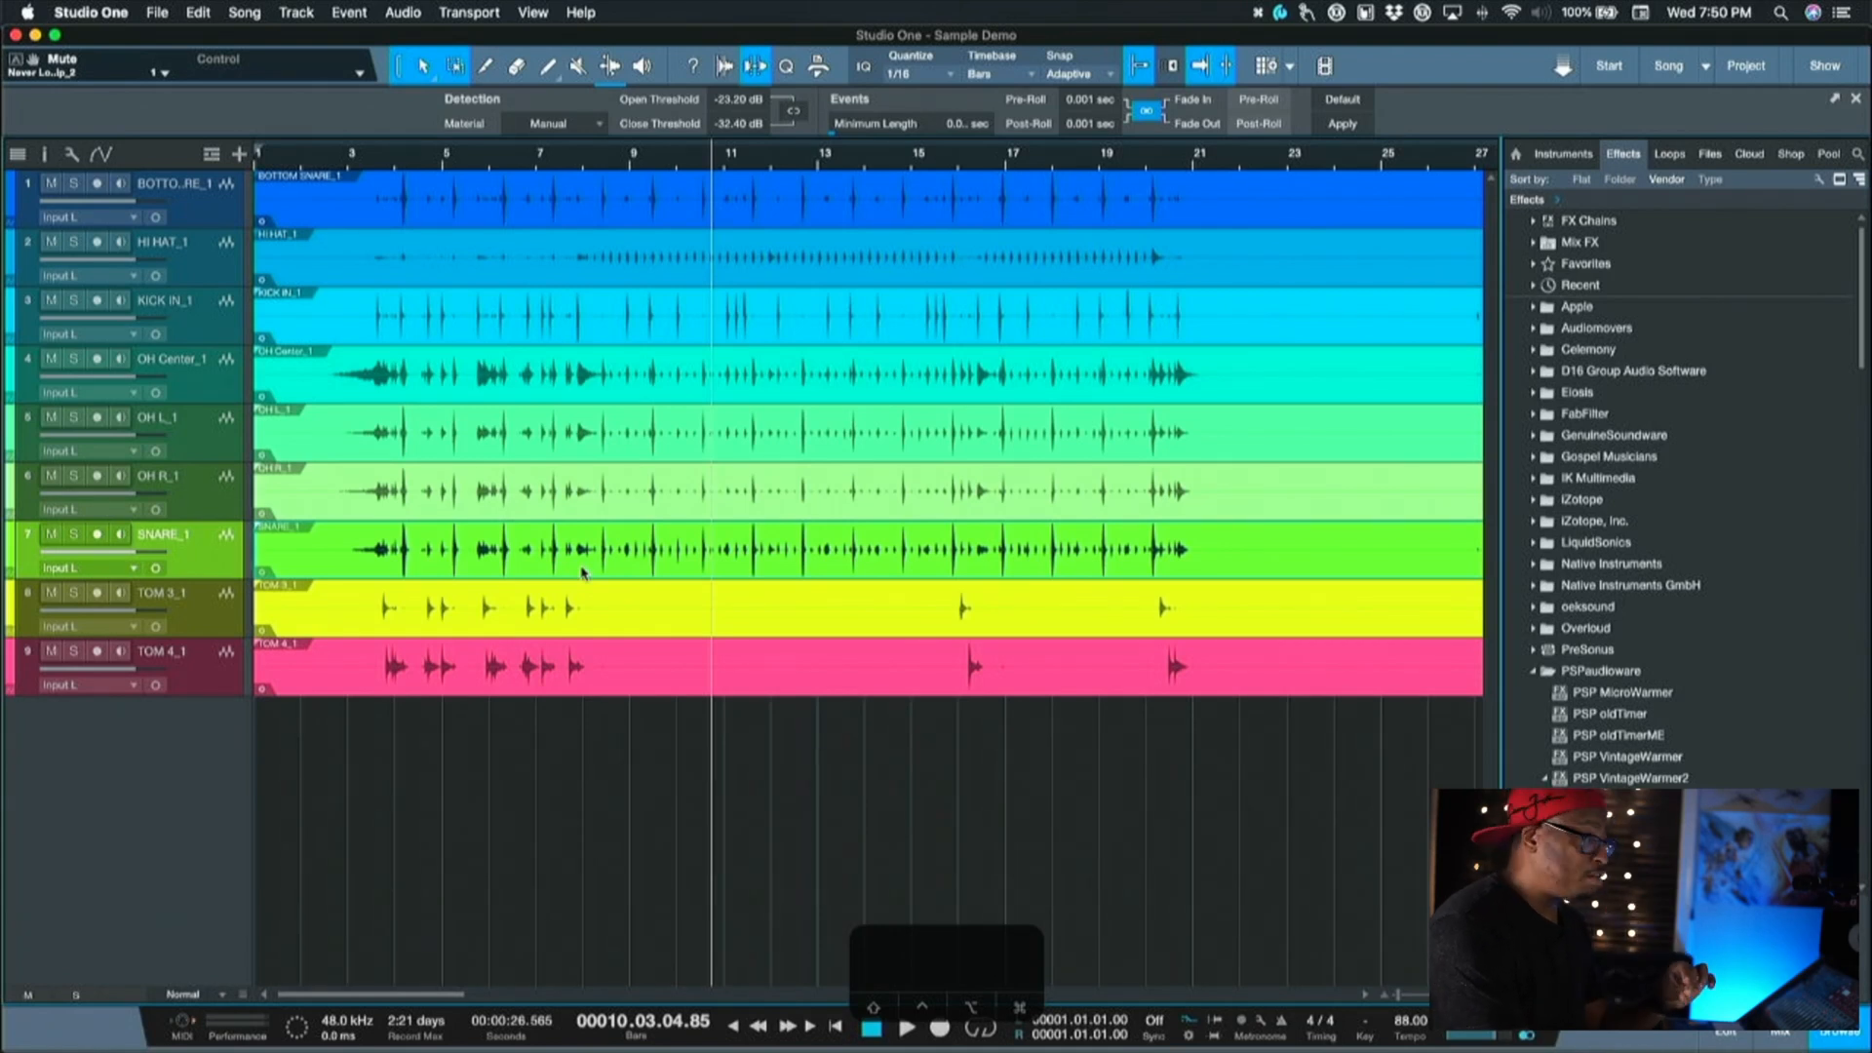
pyautogui.moveTo(815, 202)
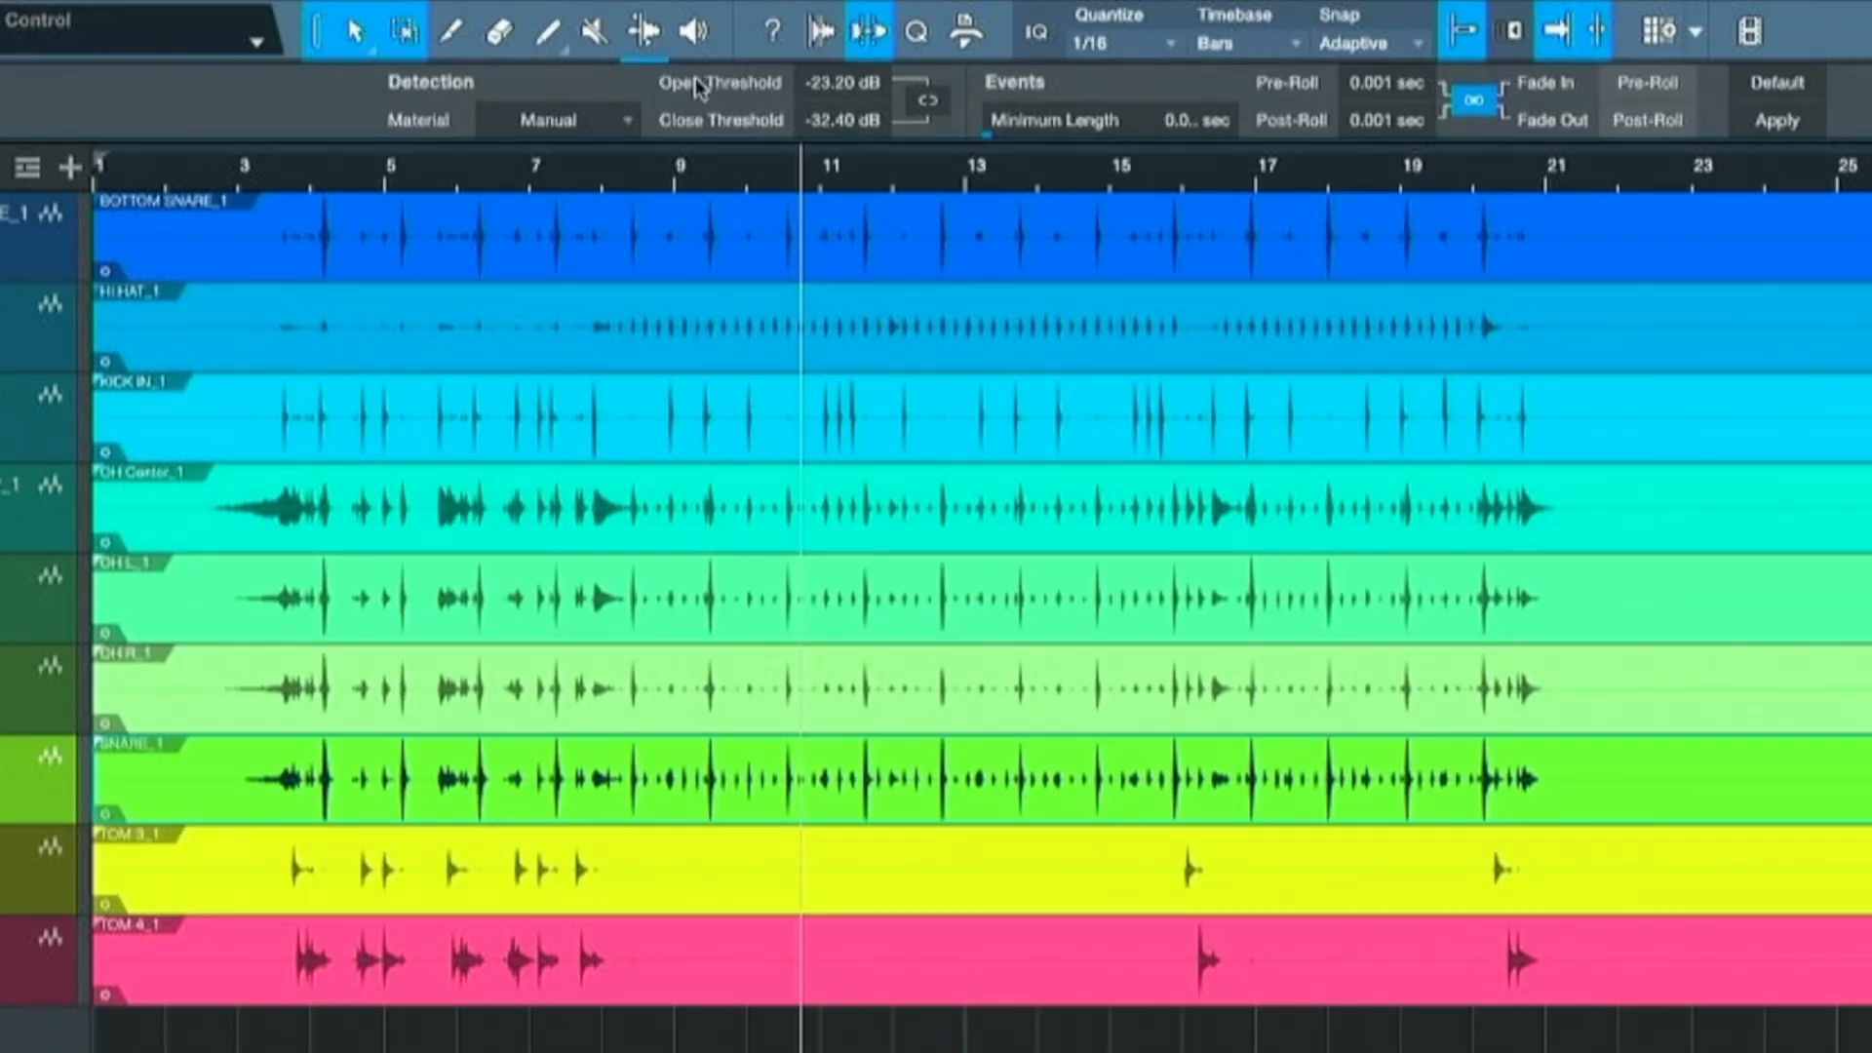
# Switch the toolbar to Audio Bend settings and back to Strip Silence.
pyautogui.click(866, 30)
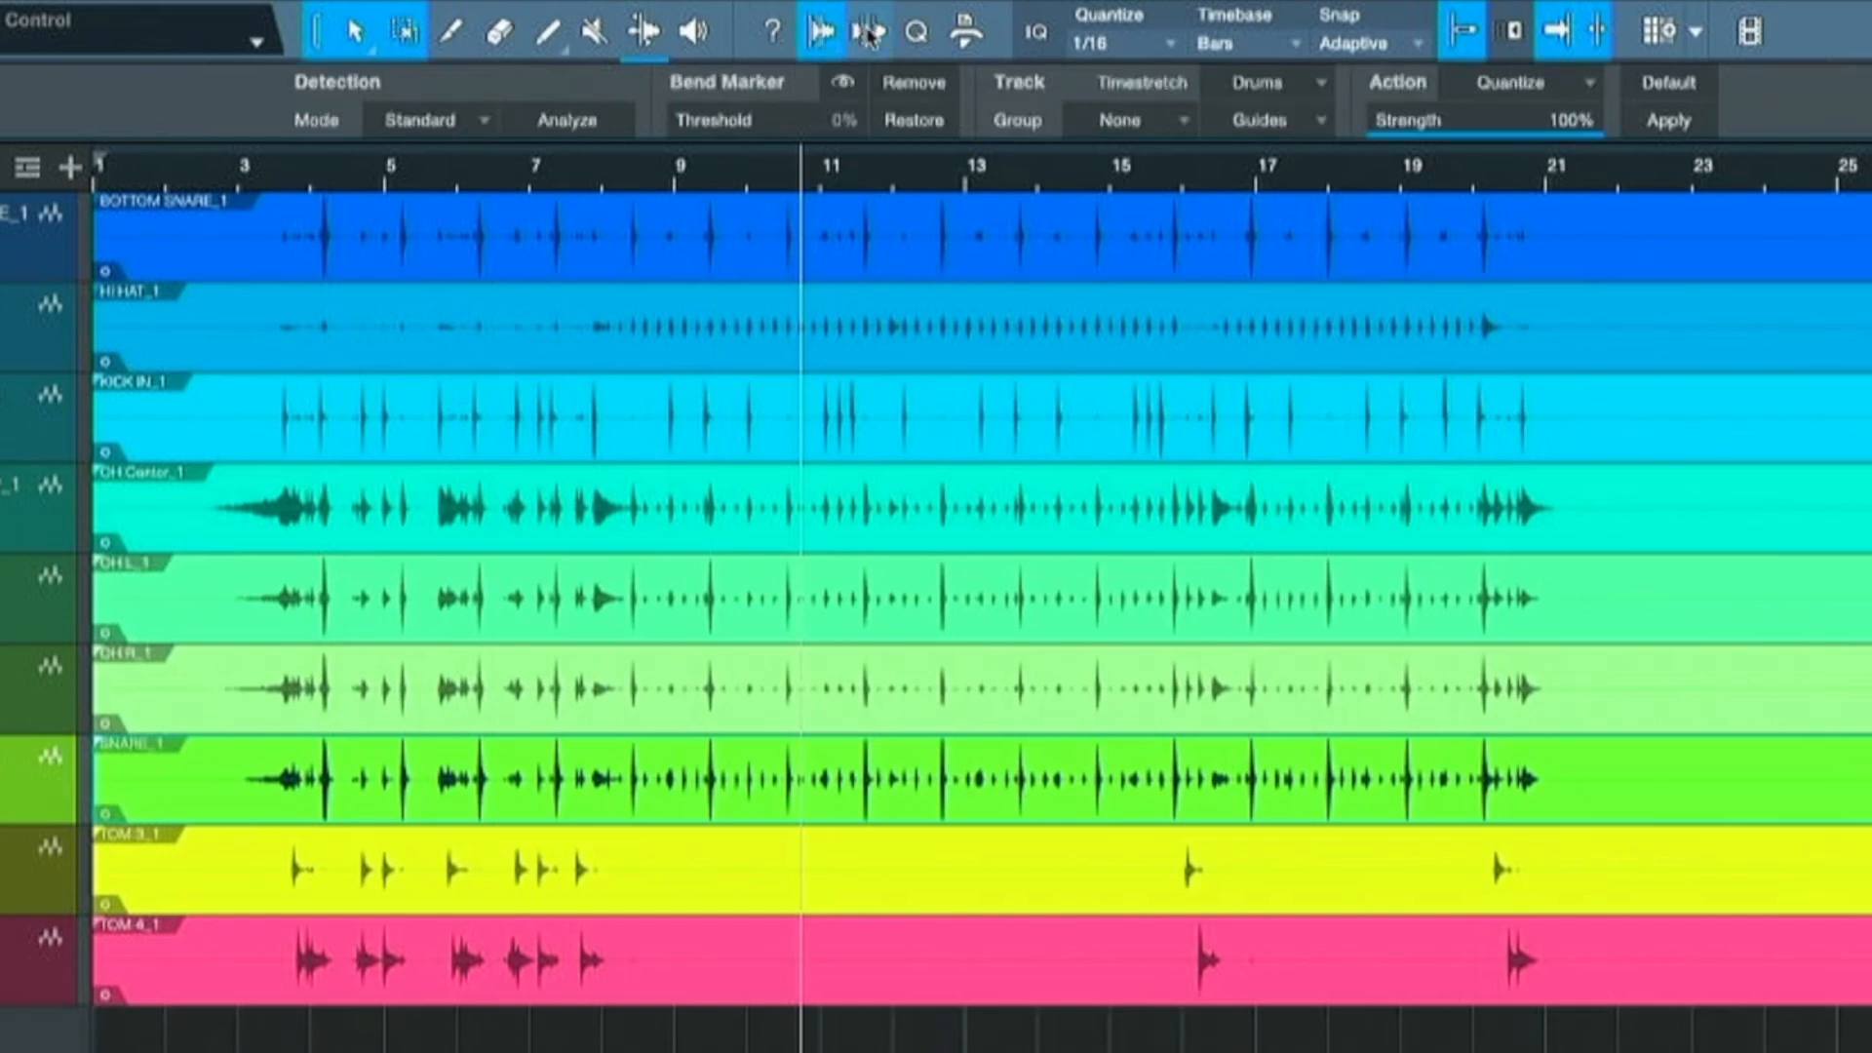
pyautogui.click(869, 30)
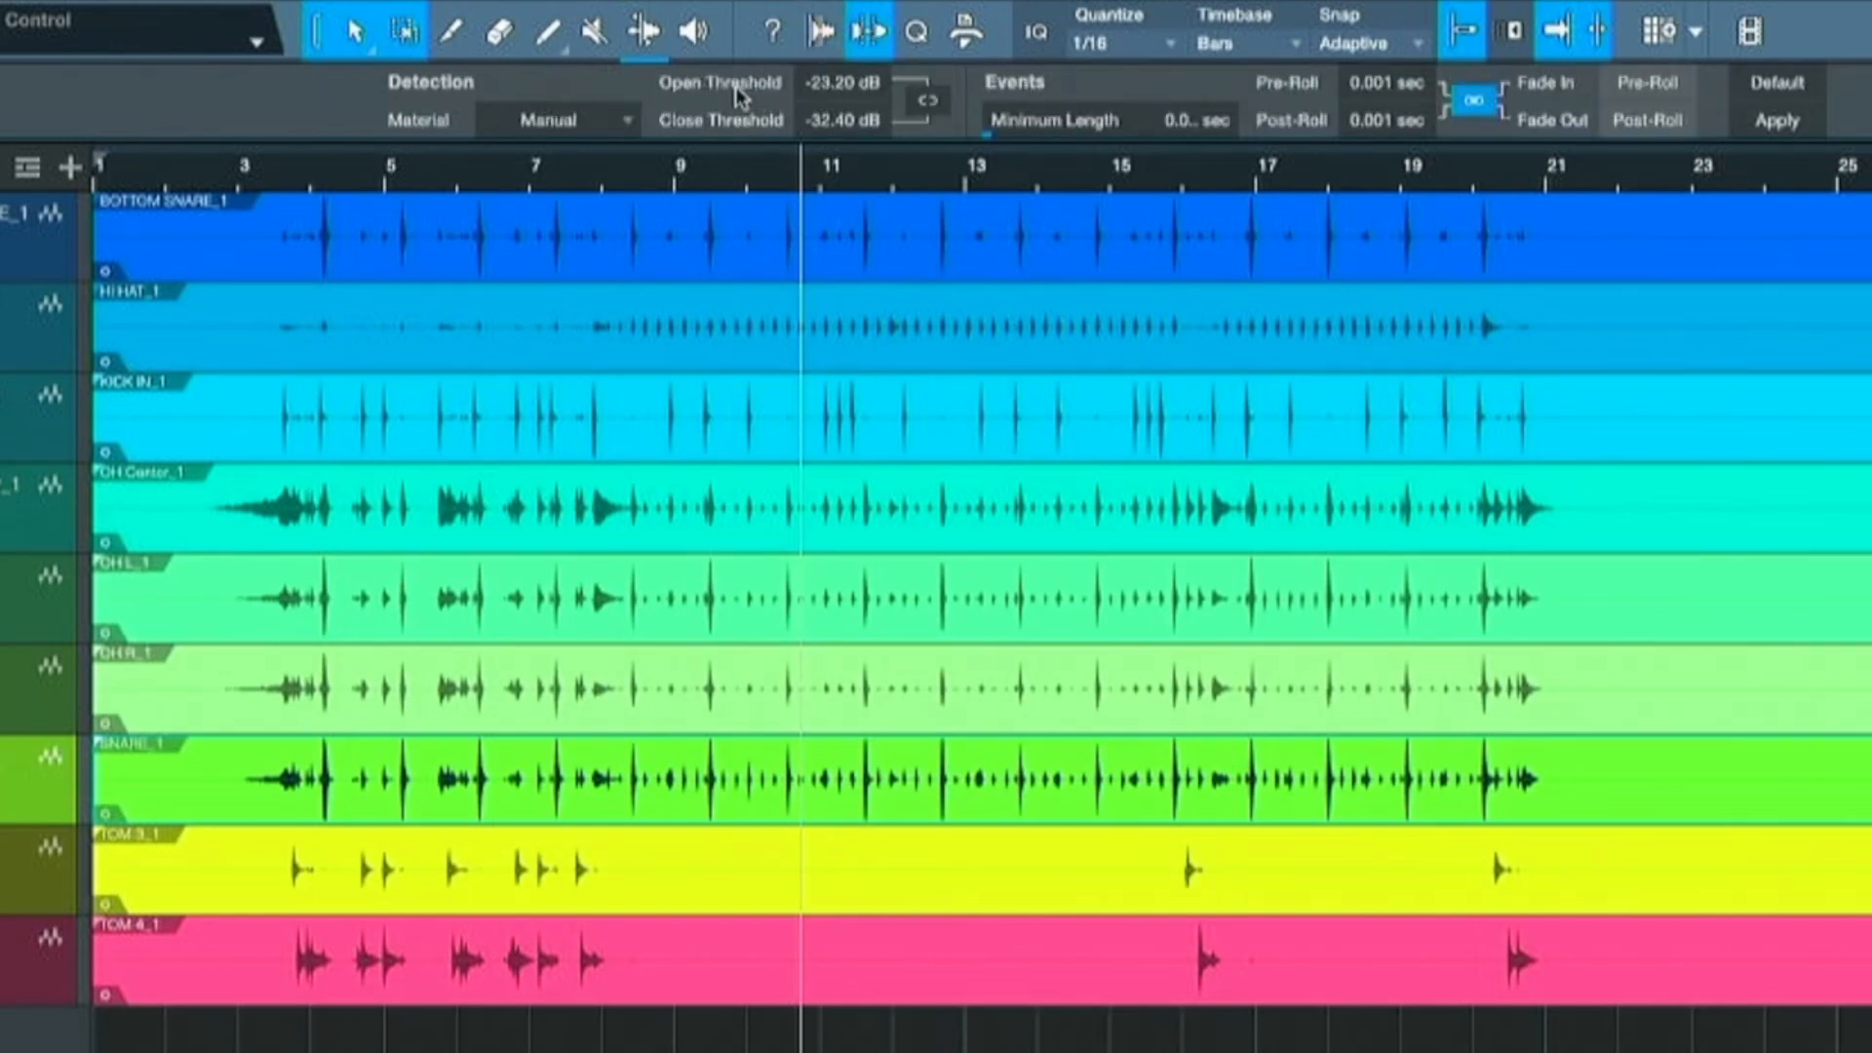
pyautogui.moveTo(761, 137)
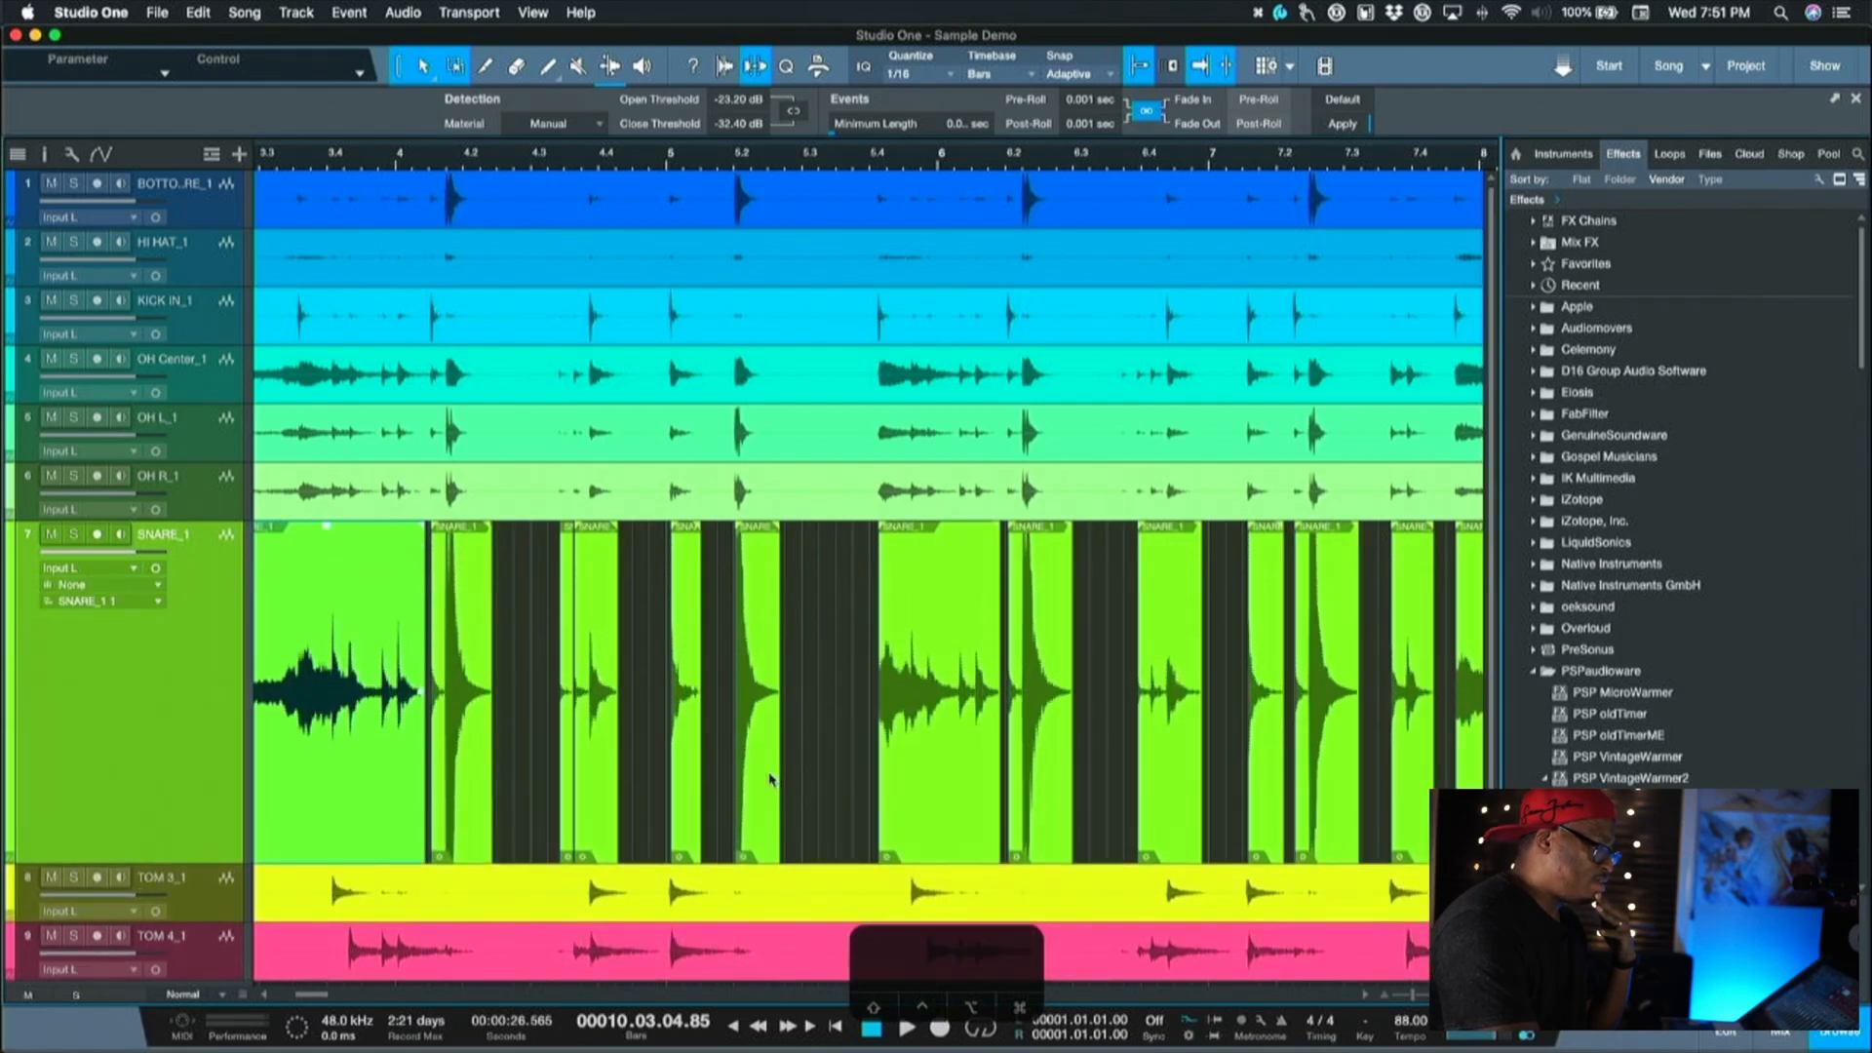
# Drag the Strip Silence open threshold up to -5.60 dB.
pyautogui.hscroll(3)
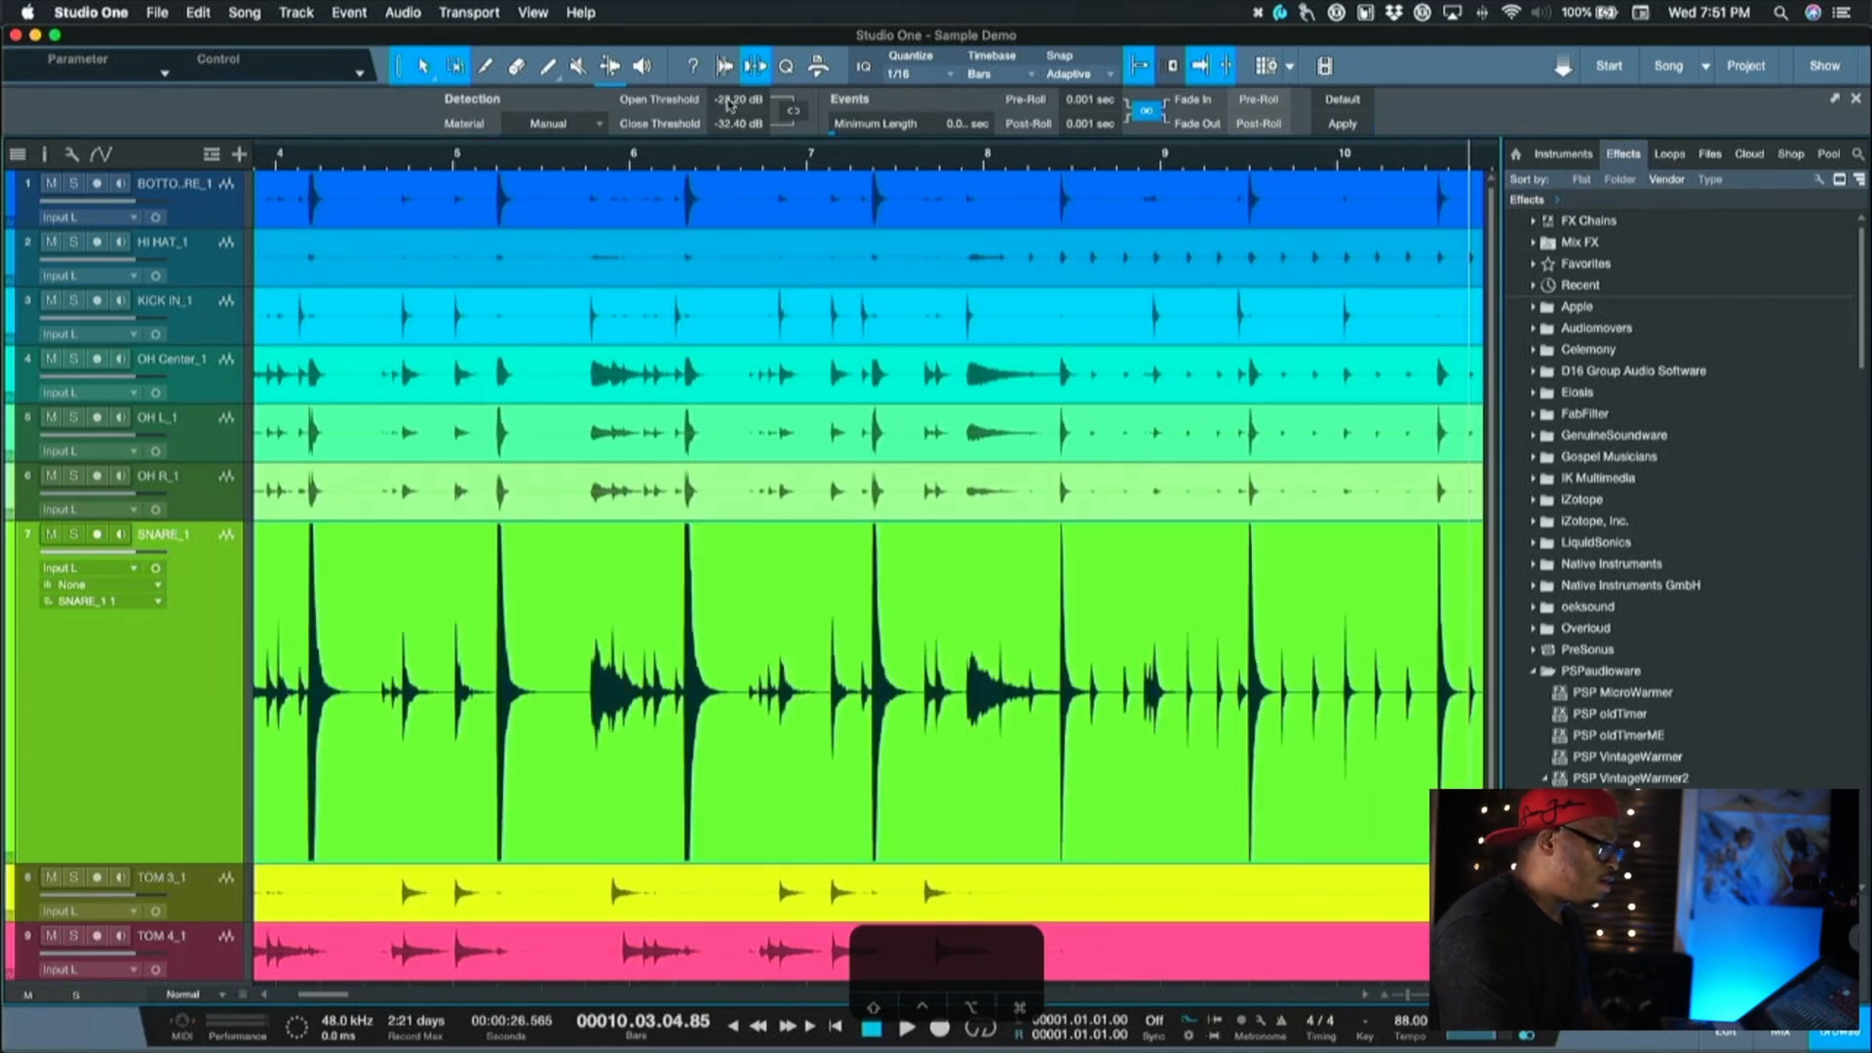
pyautogui.moveTo(738, 99); pyautogui.dragTo(764, 84)
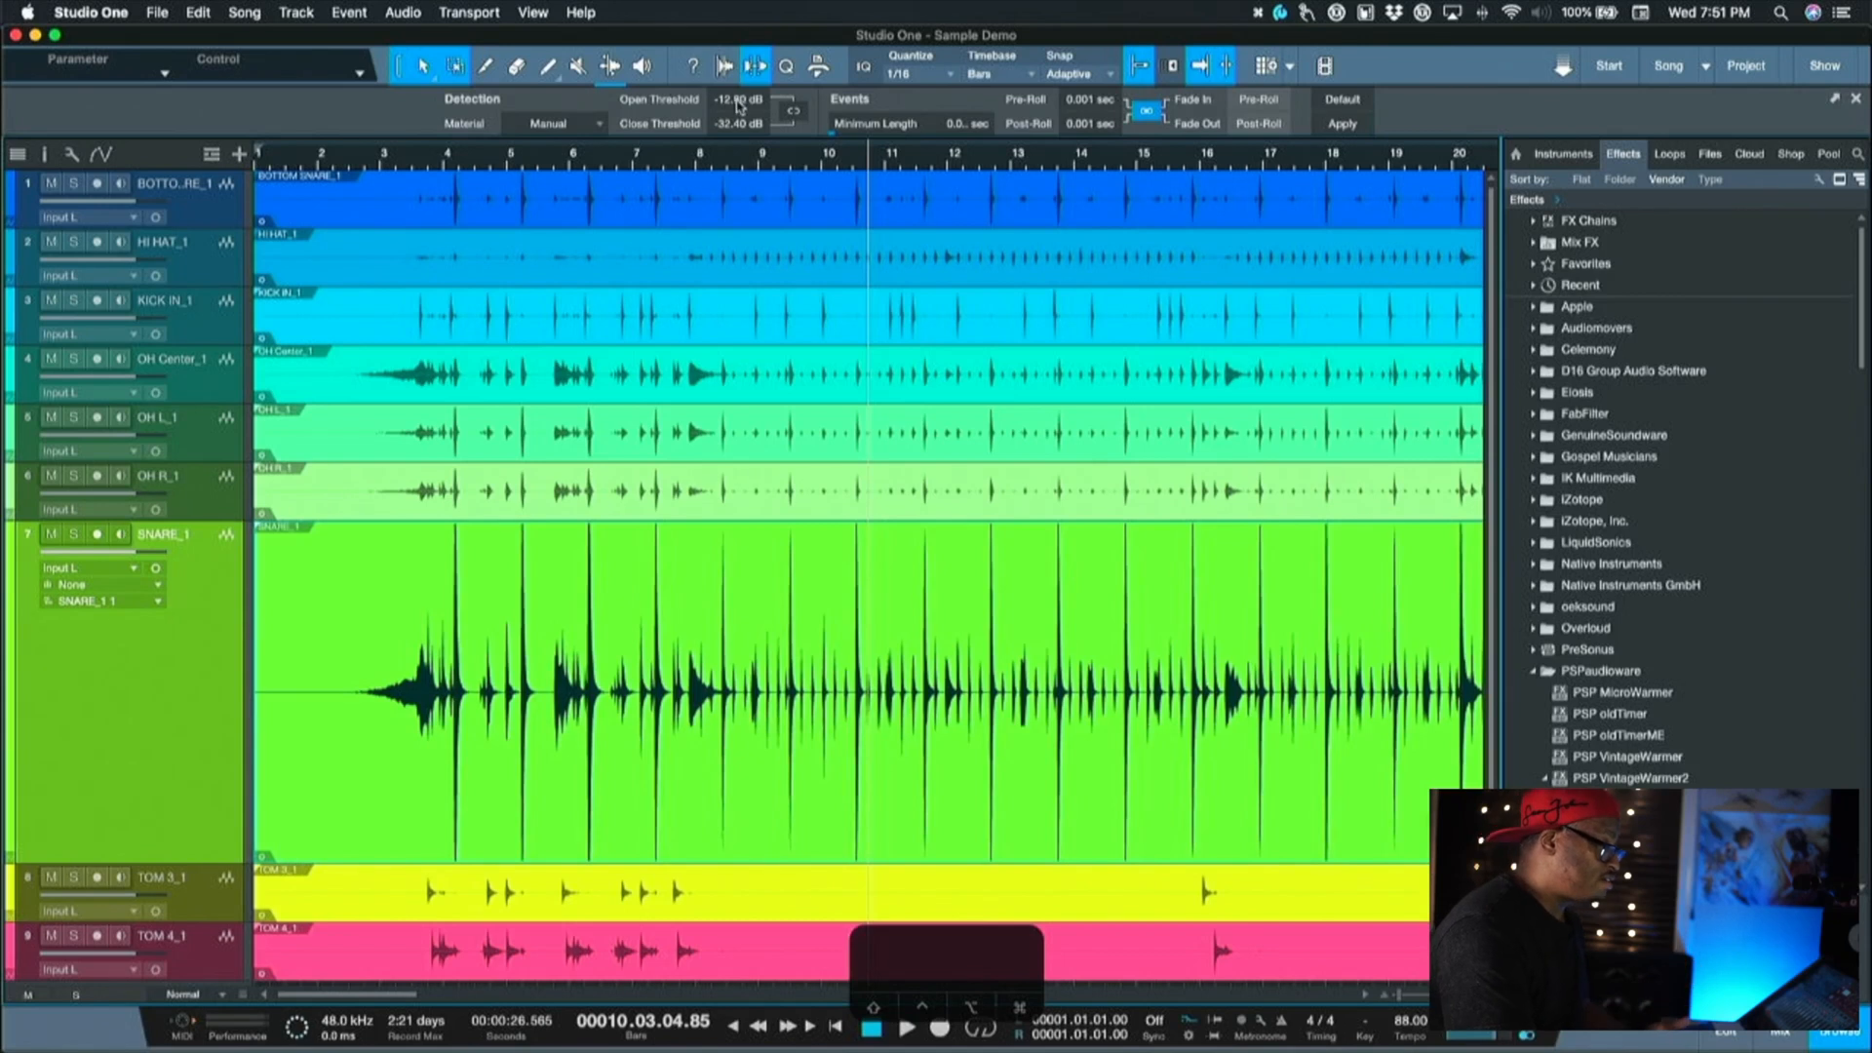
pyautogui.moveTo(737, 100); pyautogui.dragTo(737, 84)
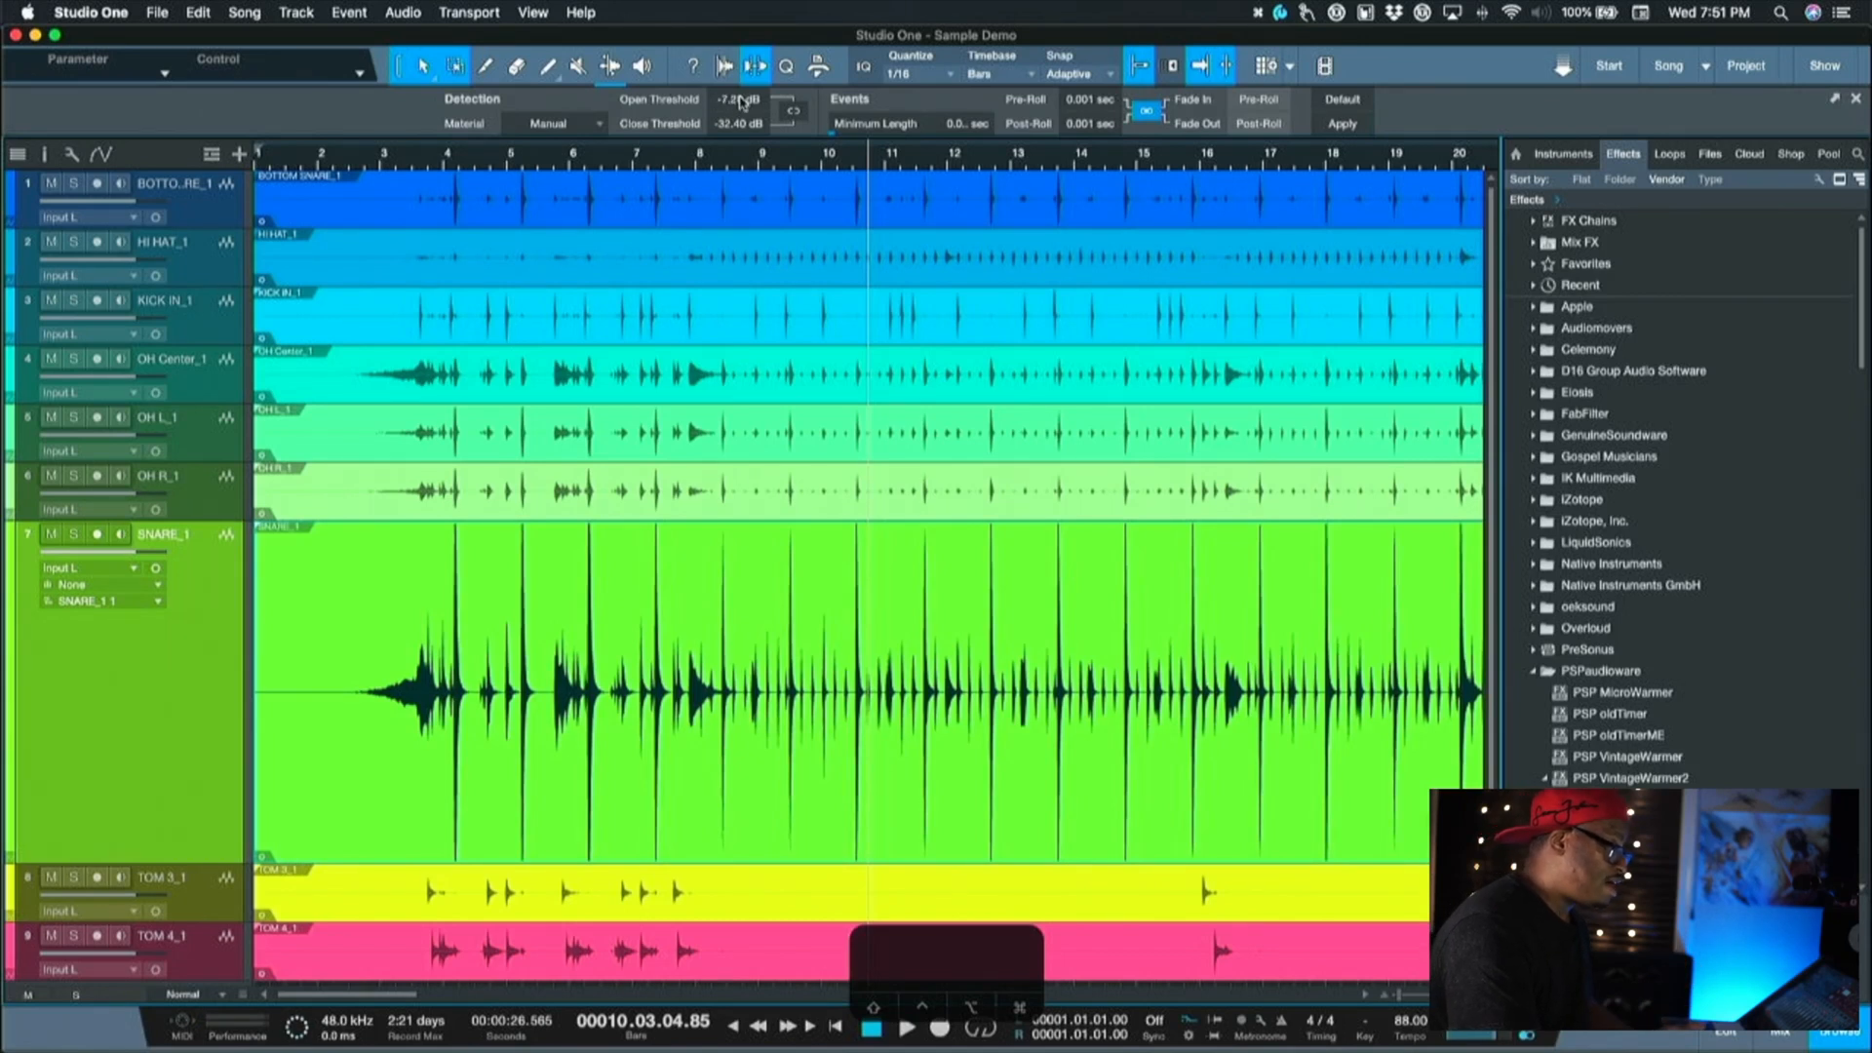
pyautogui.moveTo(738, 100); pyautogui.dragTo(746, 90)
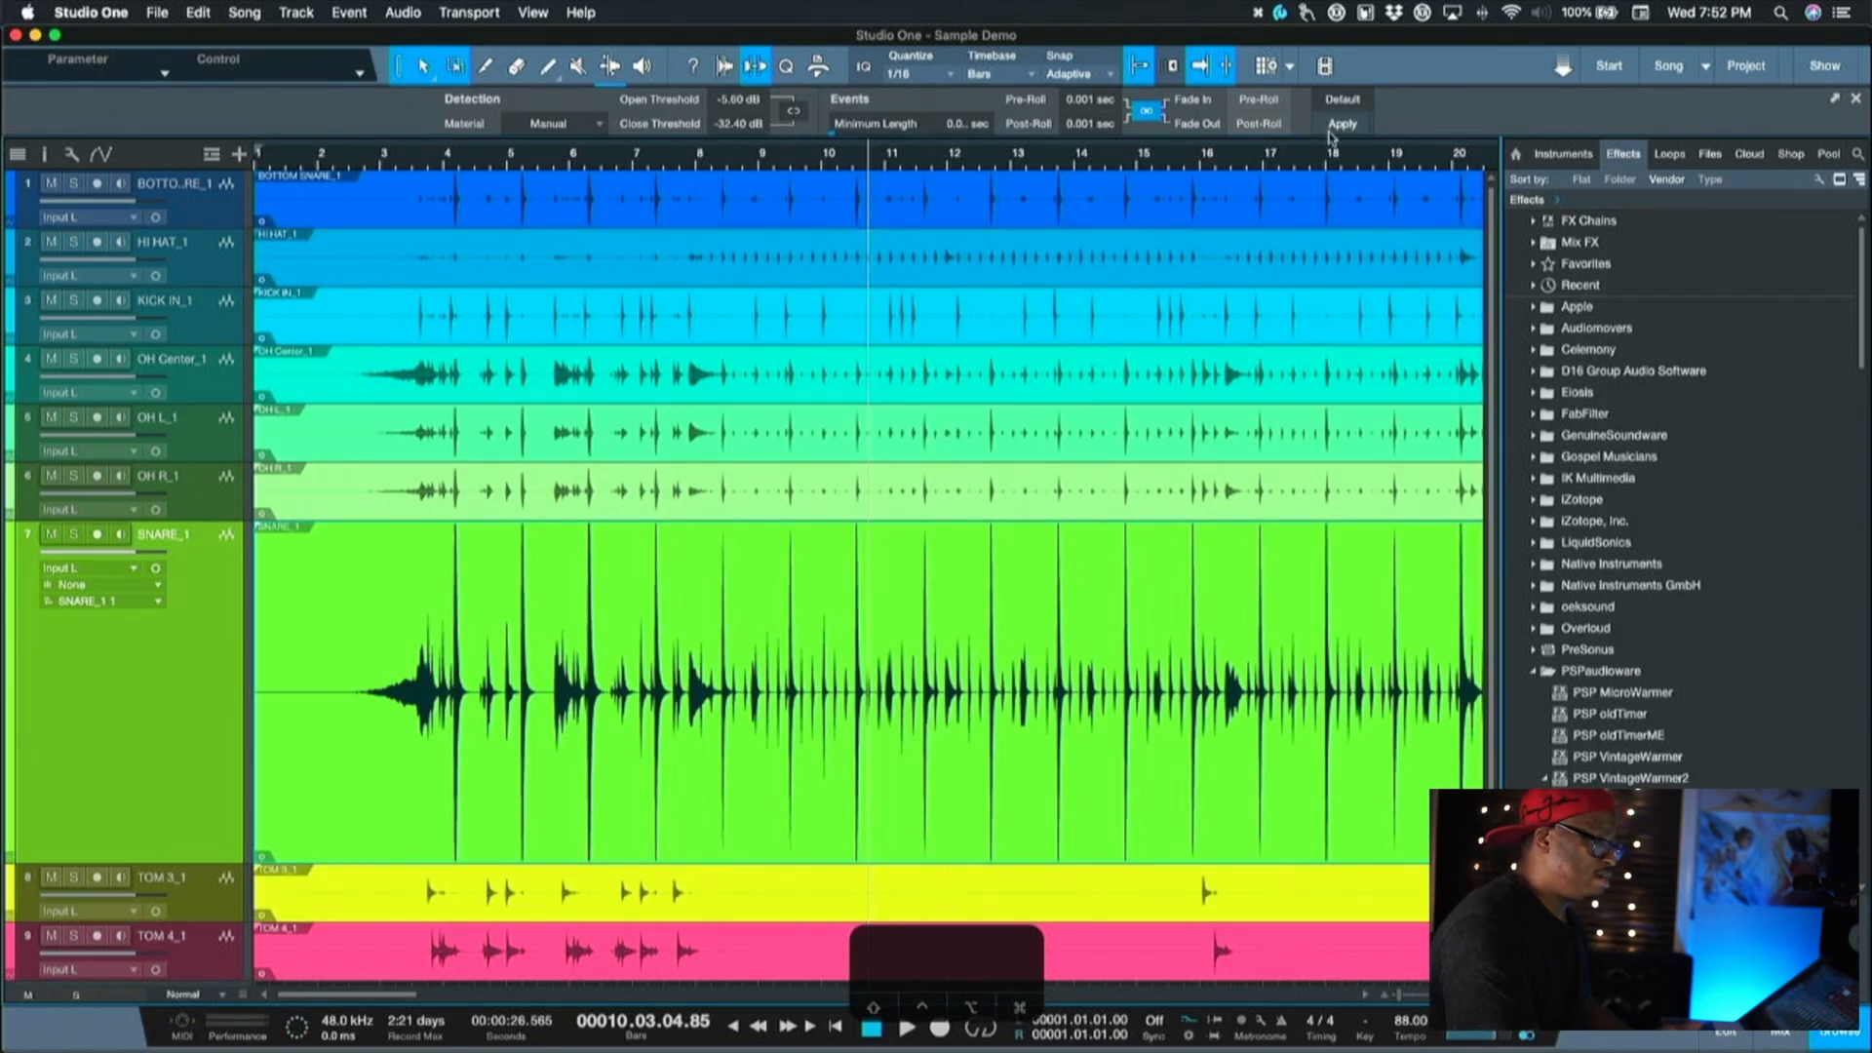
# Apply Strip Silence to SNARE_1 and scroll through the resulting separate hits.
pyautogui.click(1340, 123)
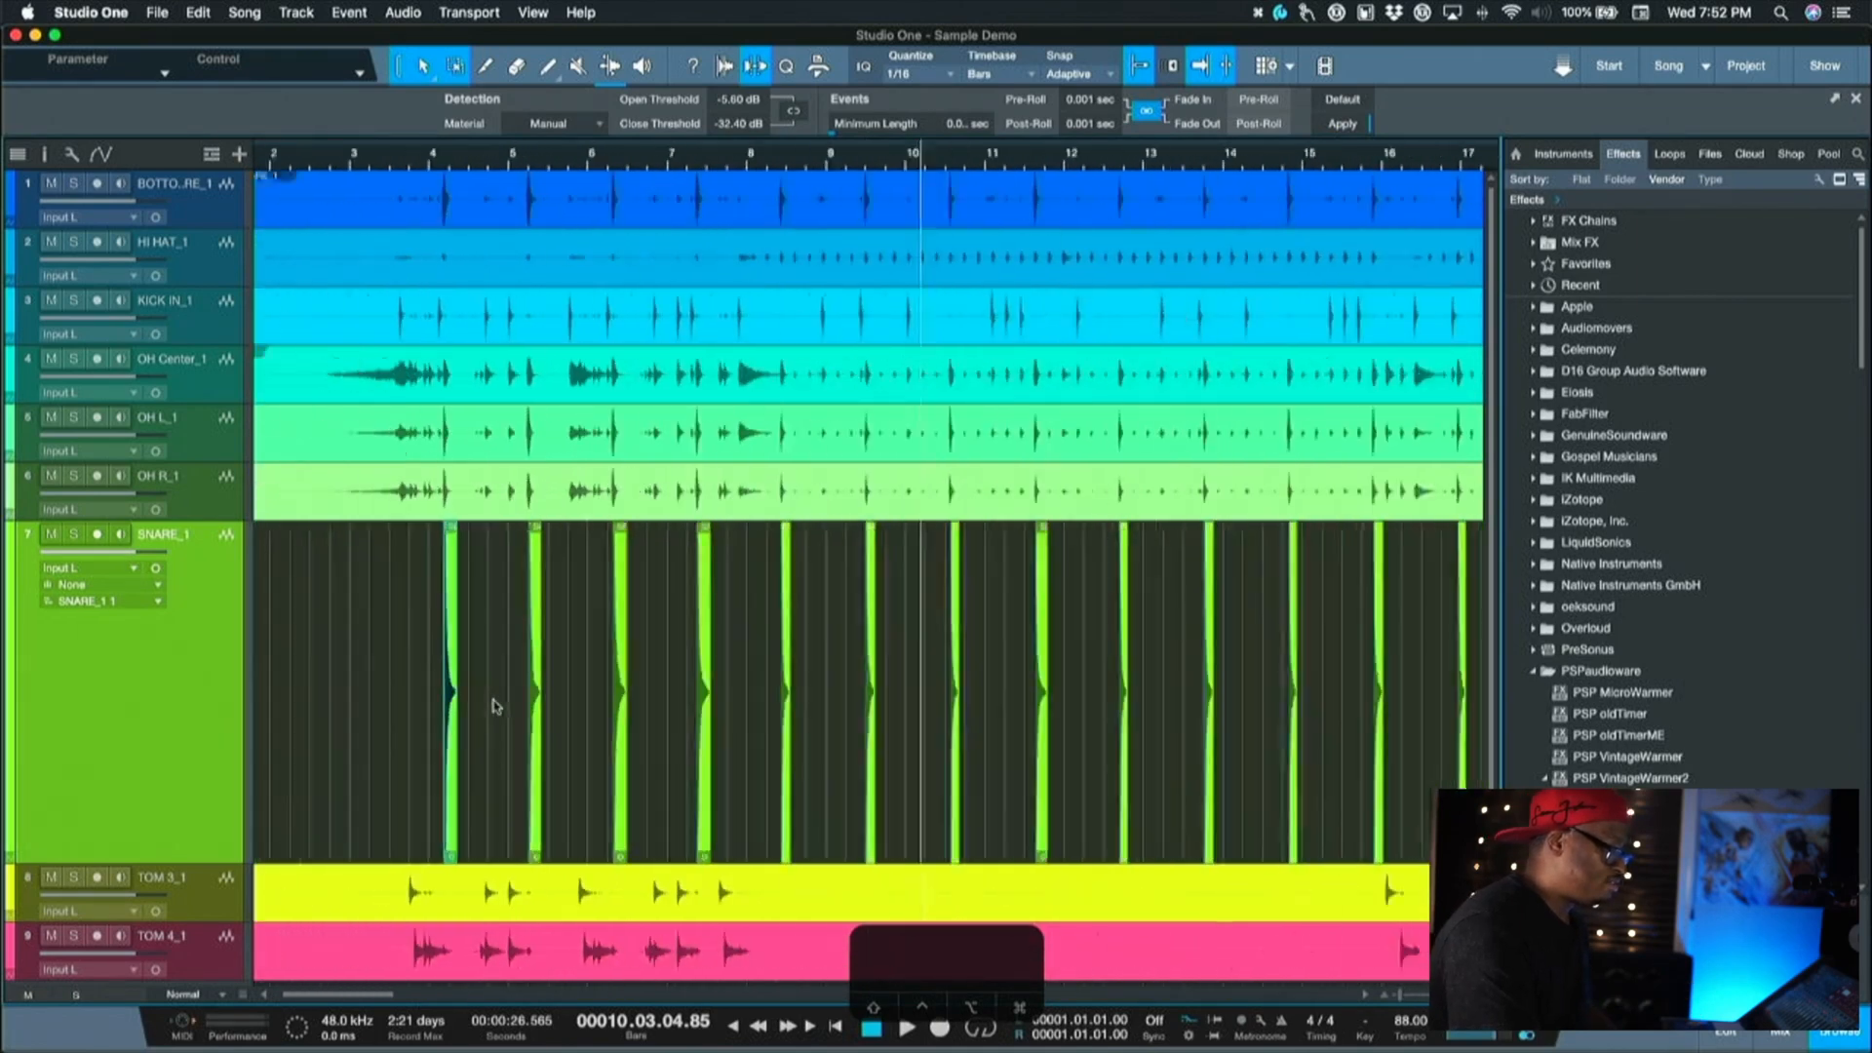
pyautogui.hscroll(3)
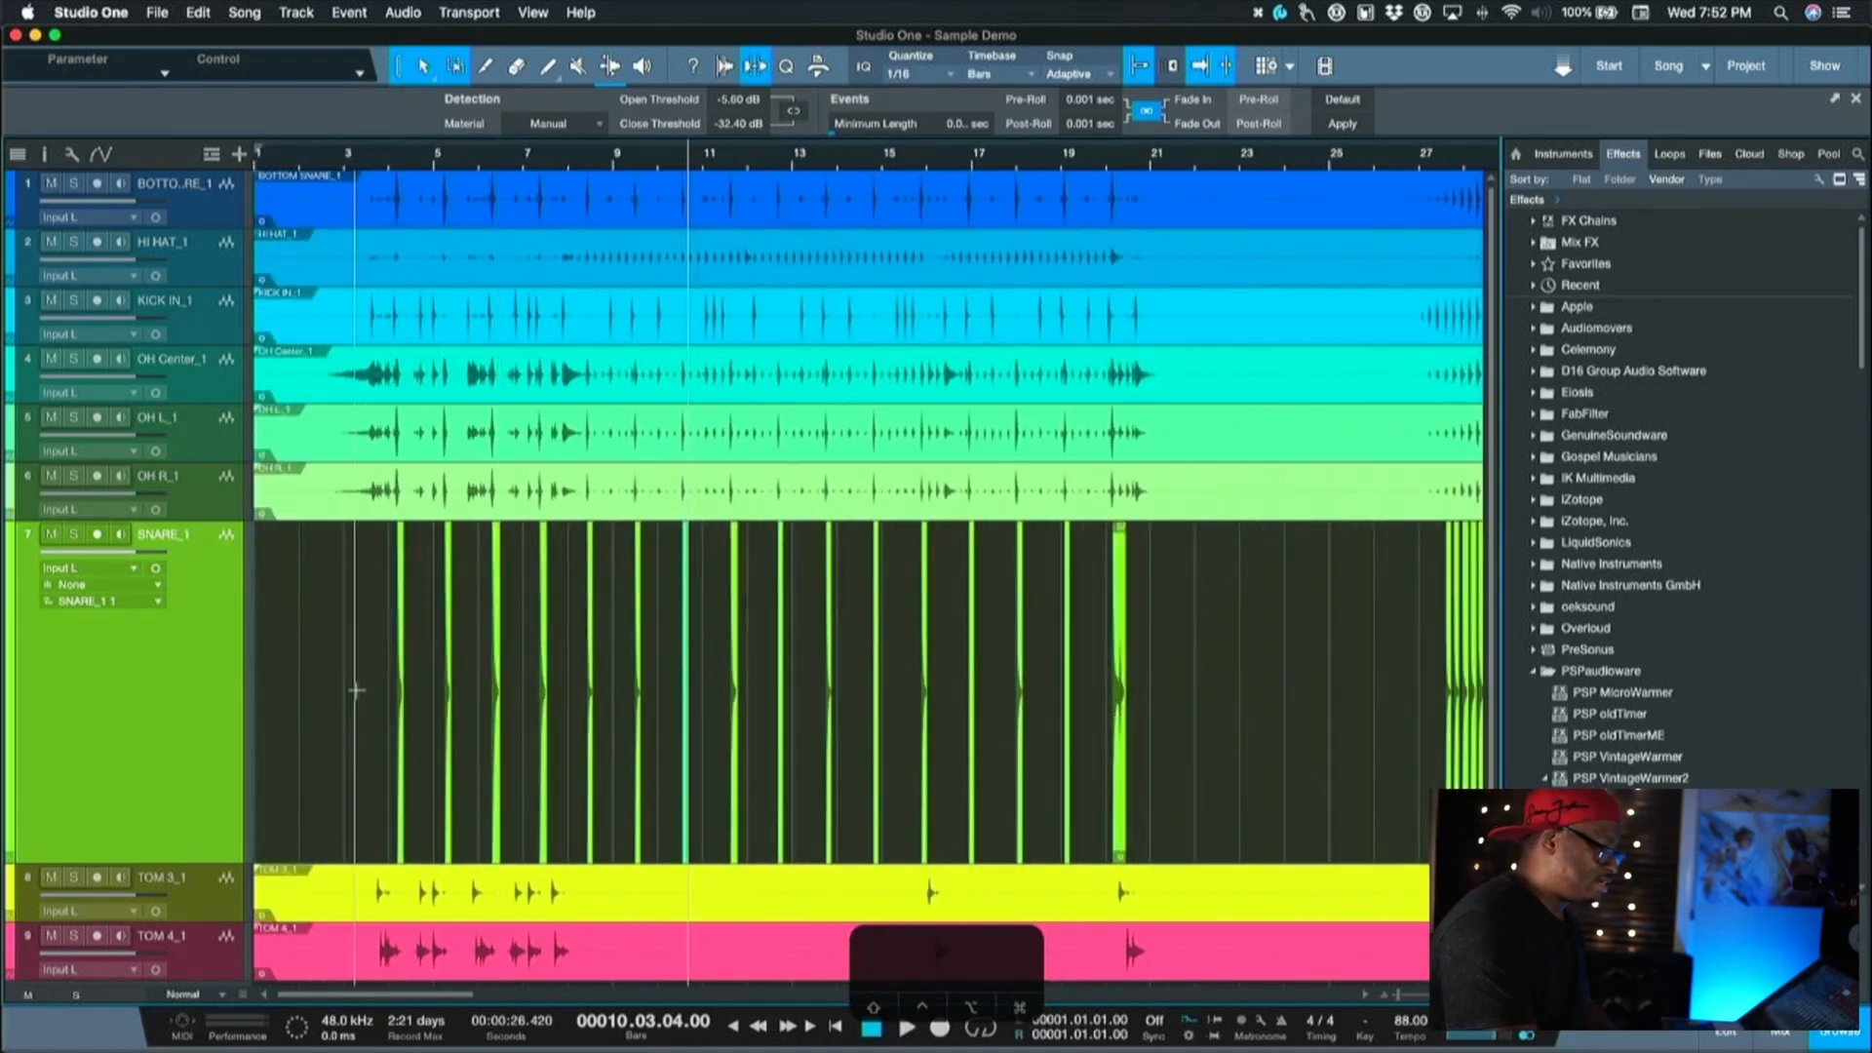
pyautogui.hscroll(3)
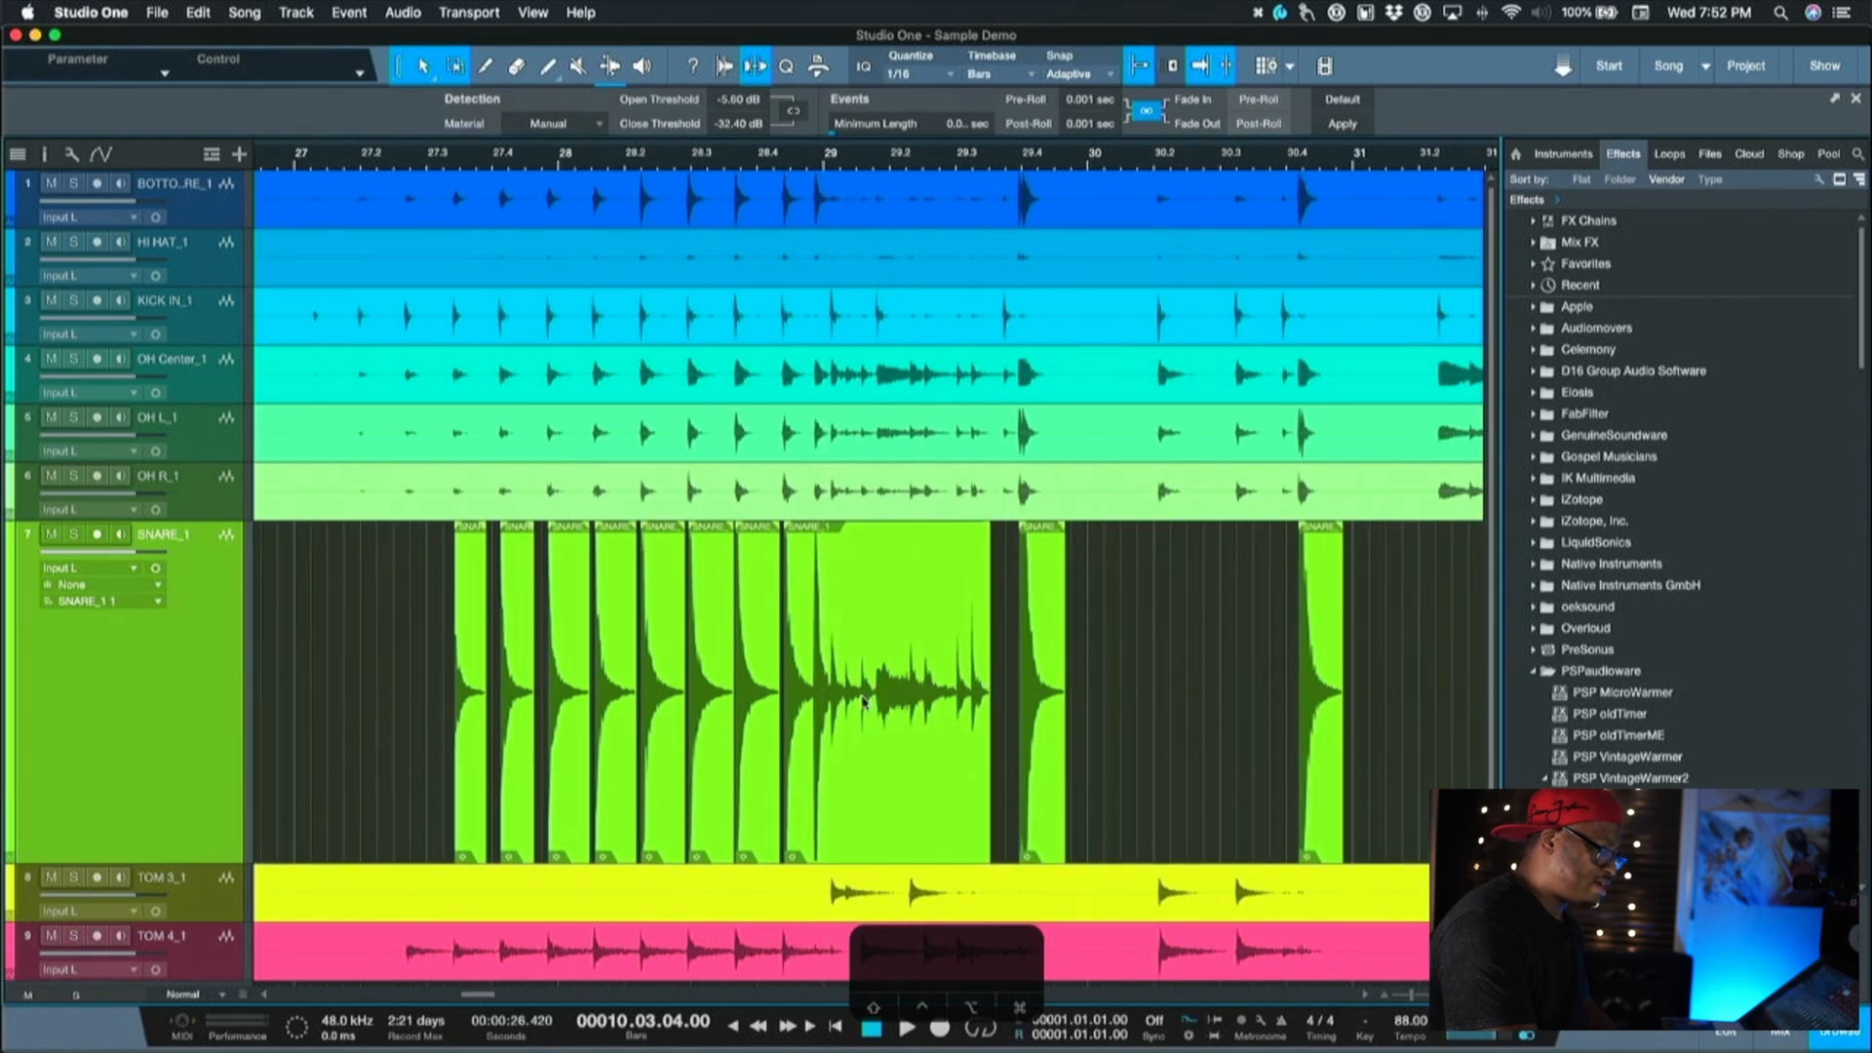
pyautogui.hscroll(-3)
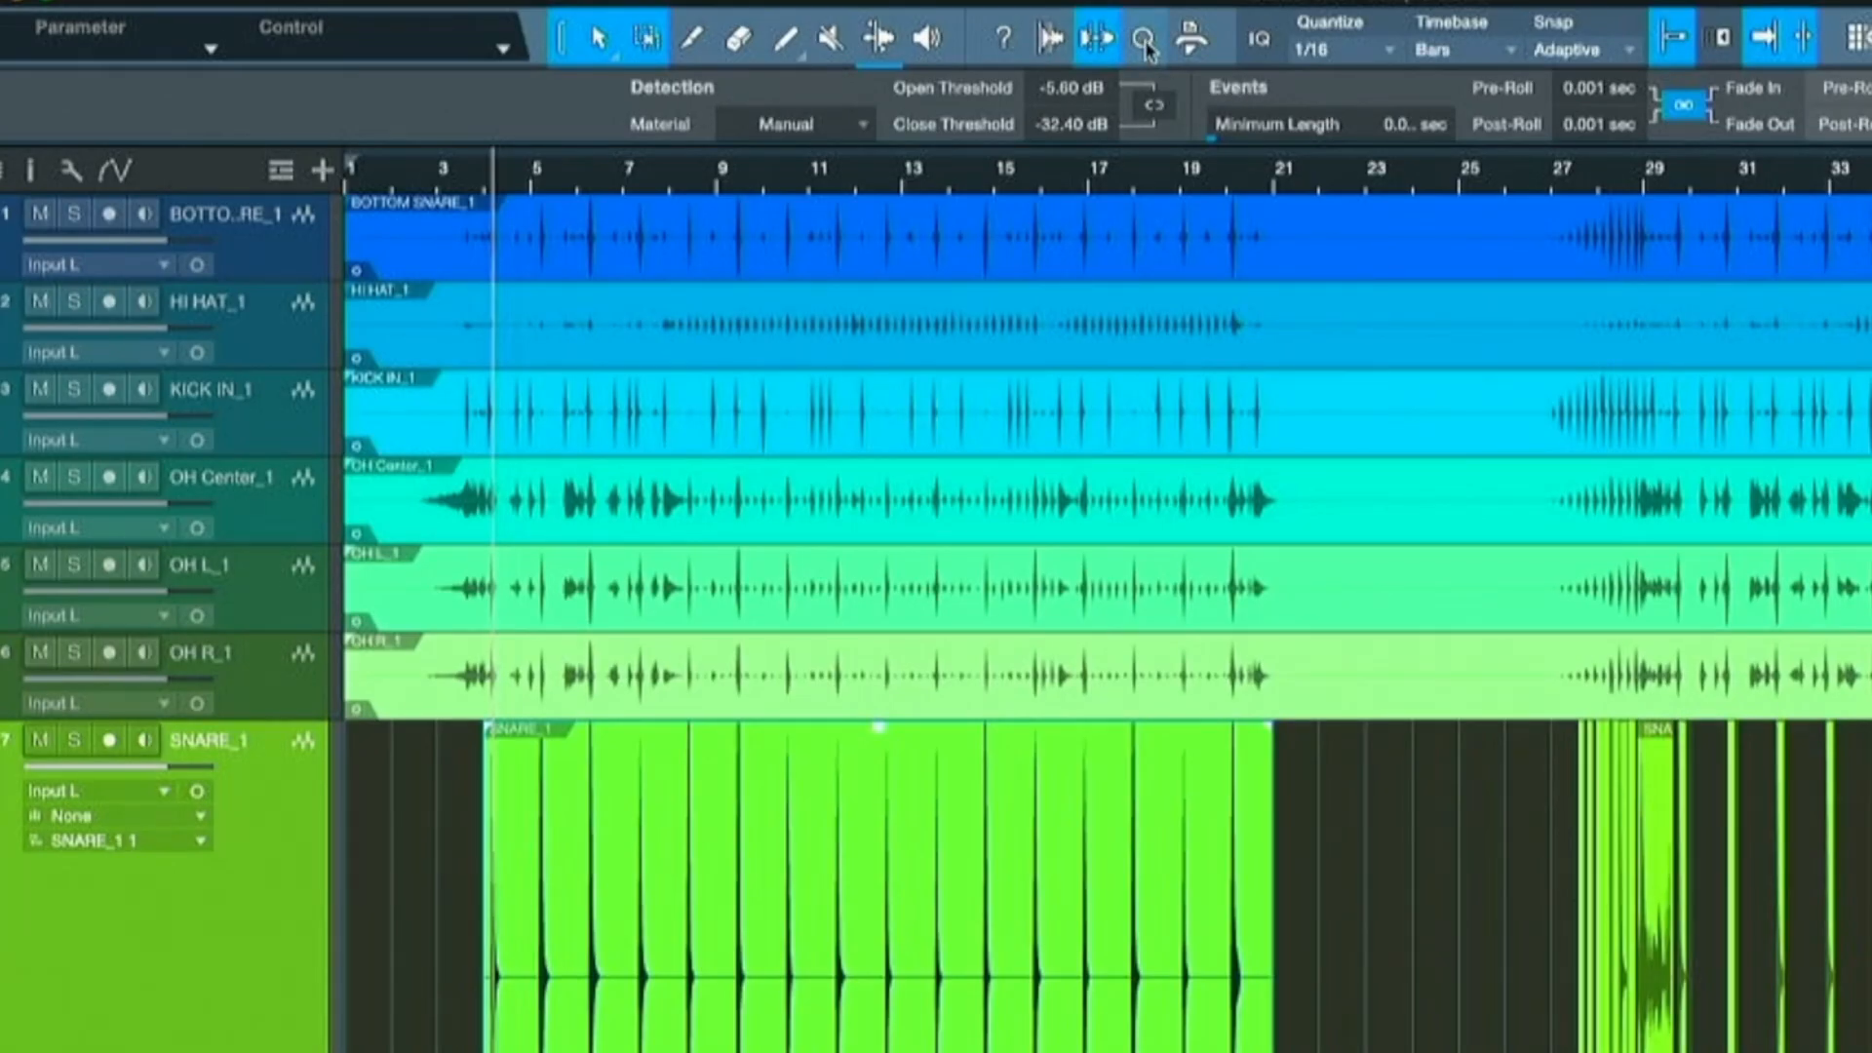
# Open the Quantize panel and drag Impact into the song as a new instrument track.
pyautogui.click(1142, 37)
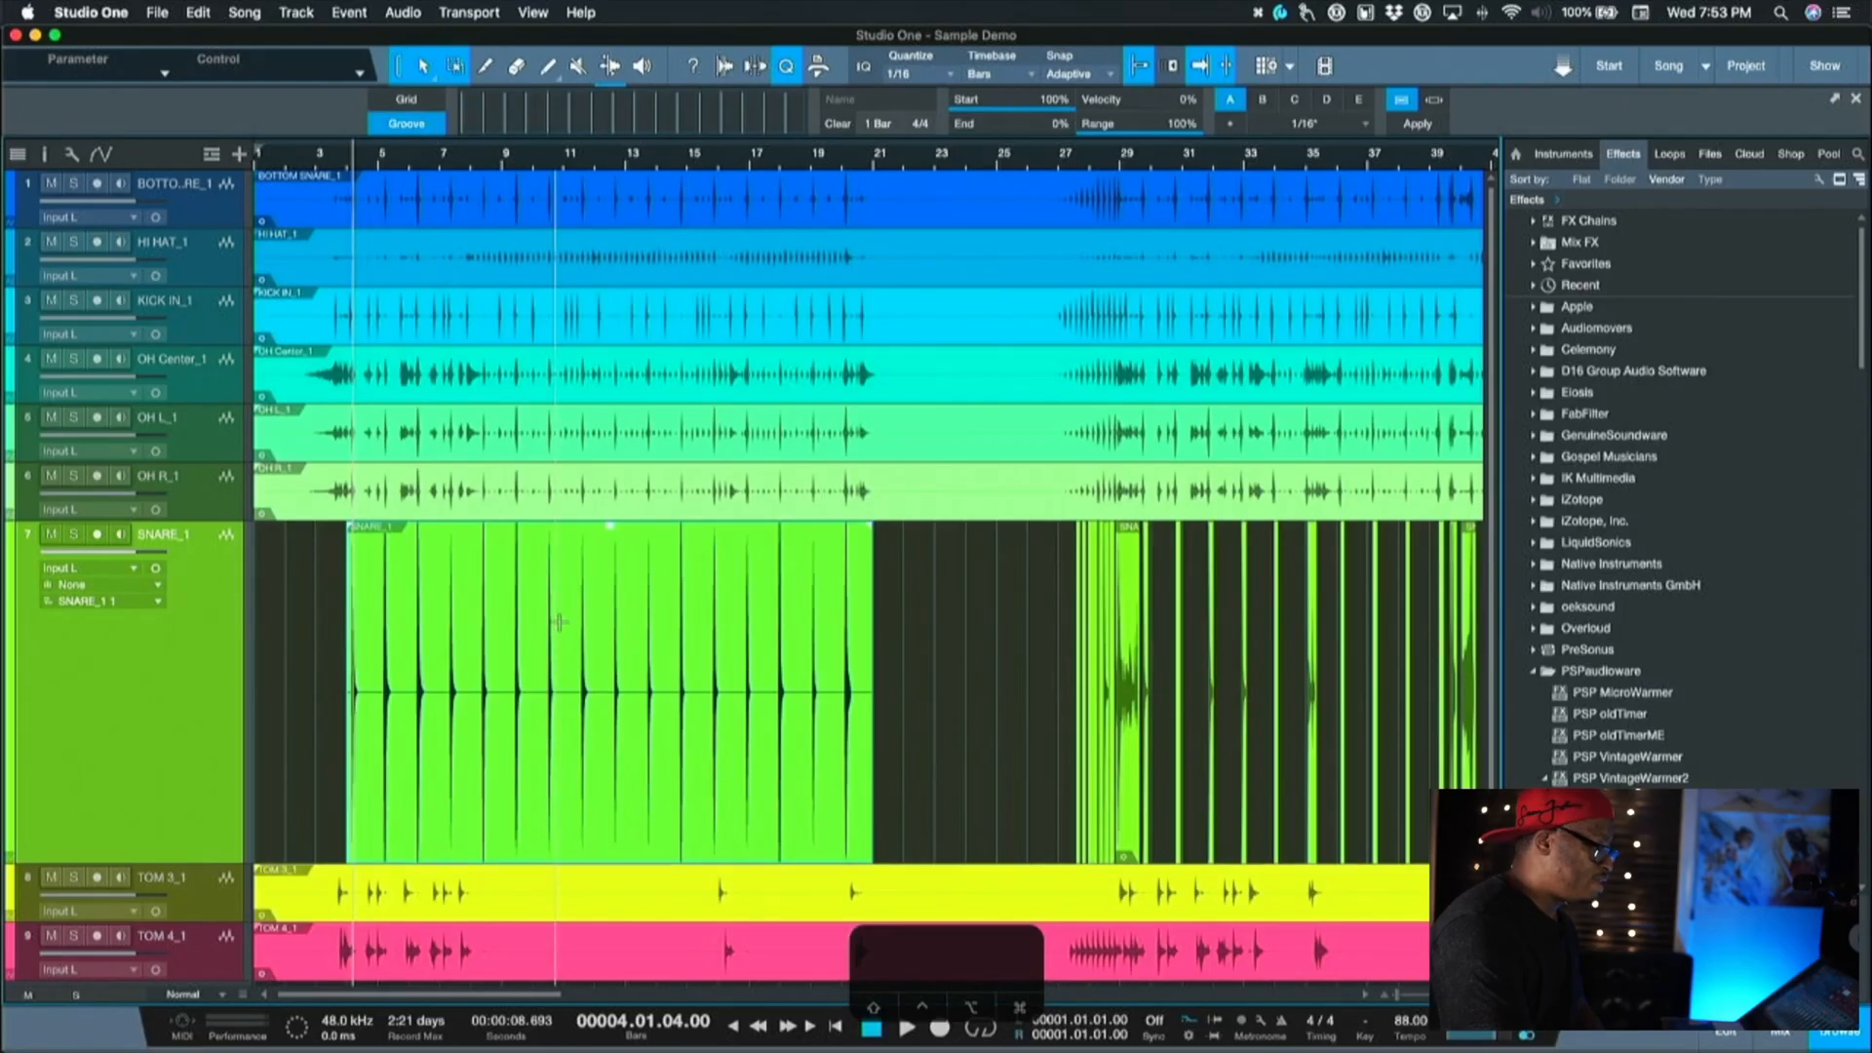
pyautogui.moveTo(548, 734)
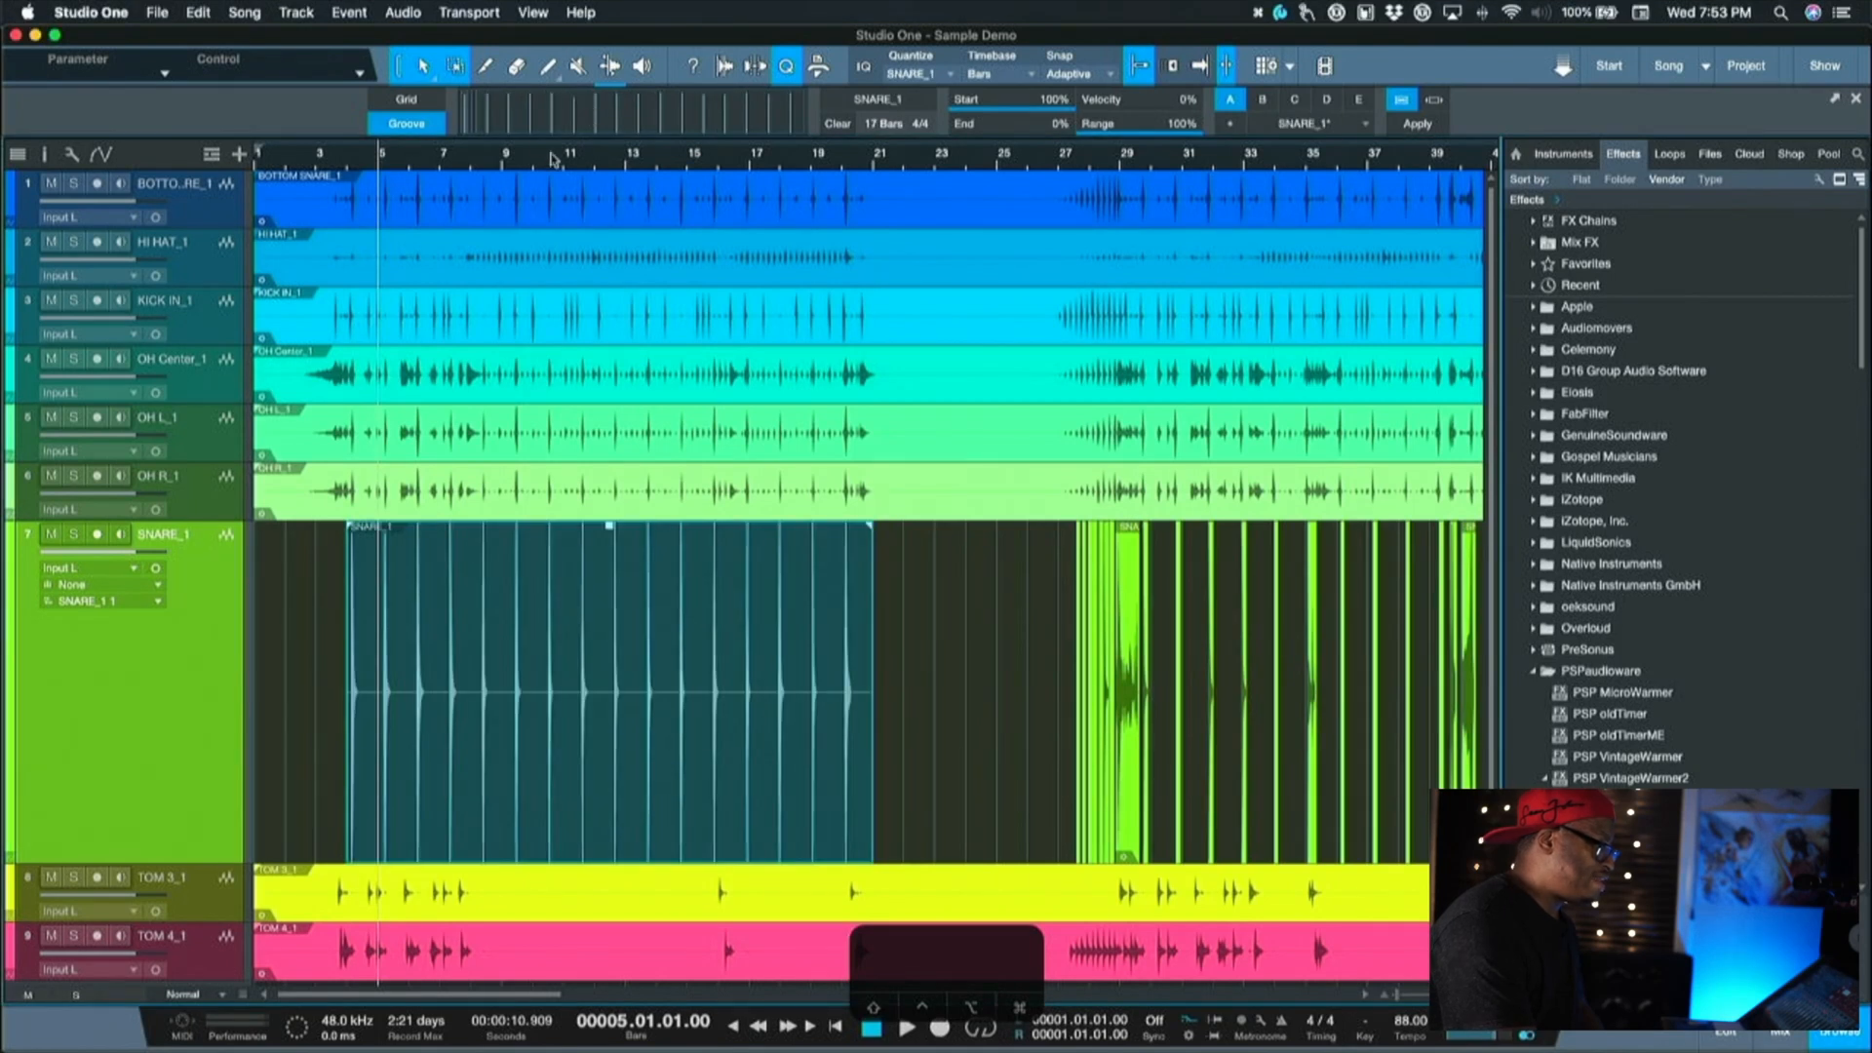
pyautogui.moveTo(1334, 283)
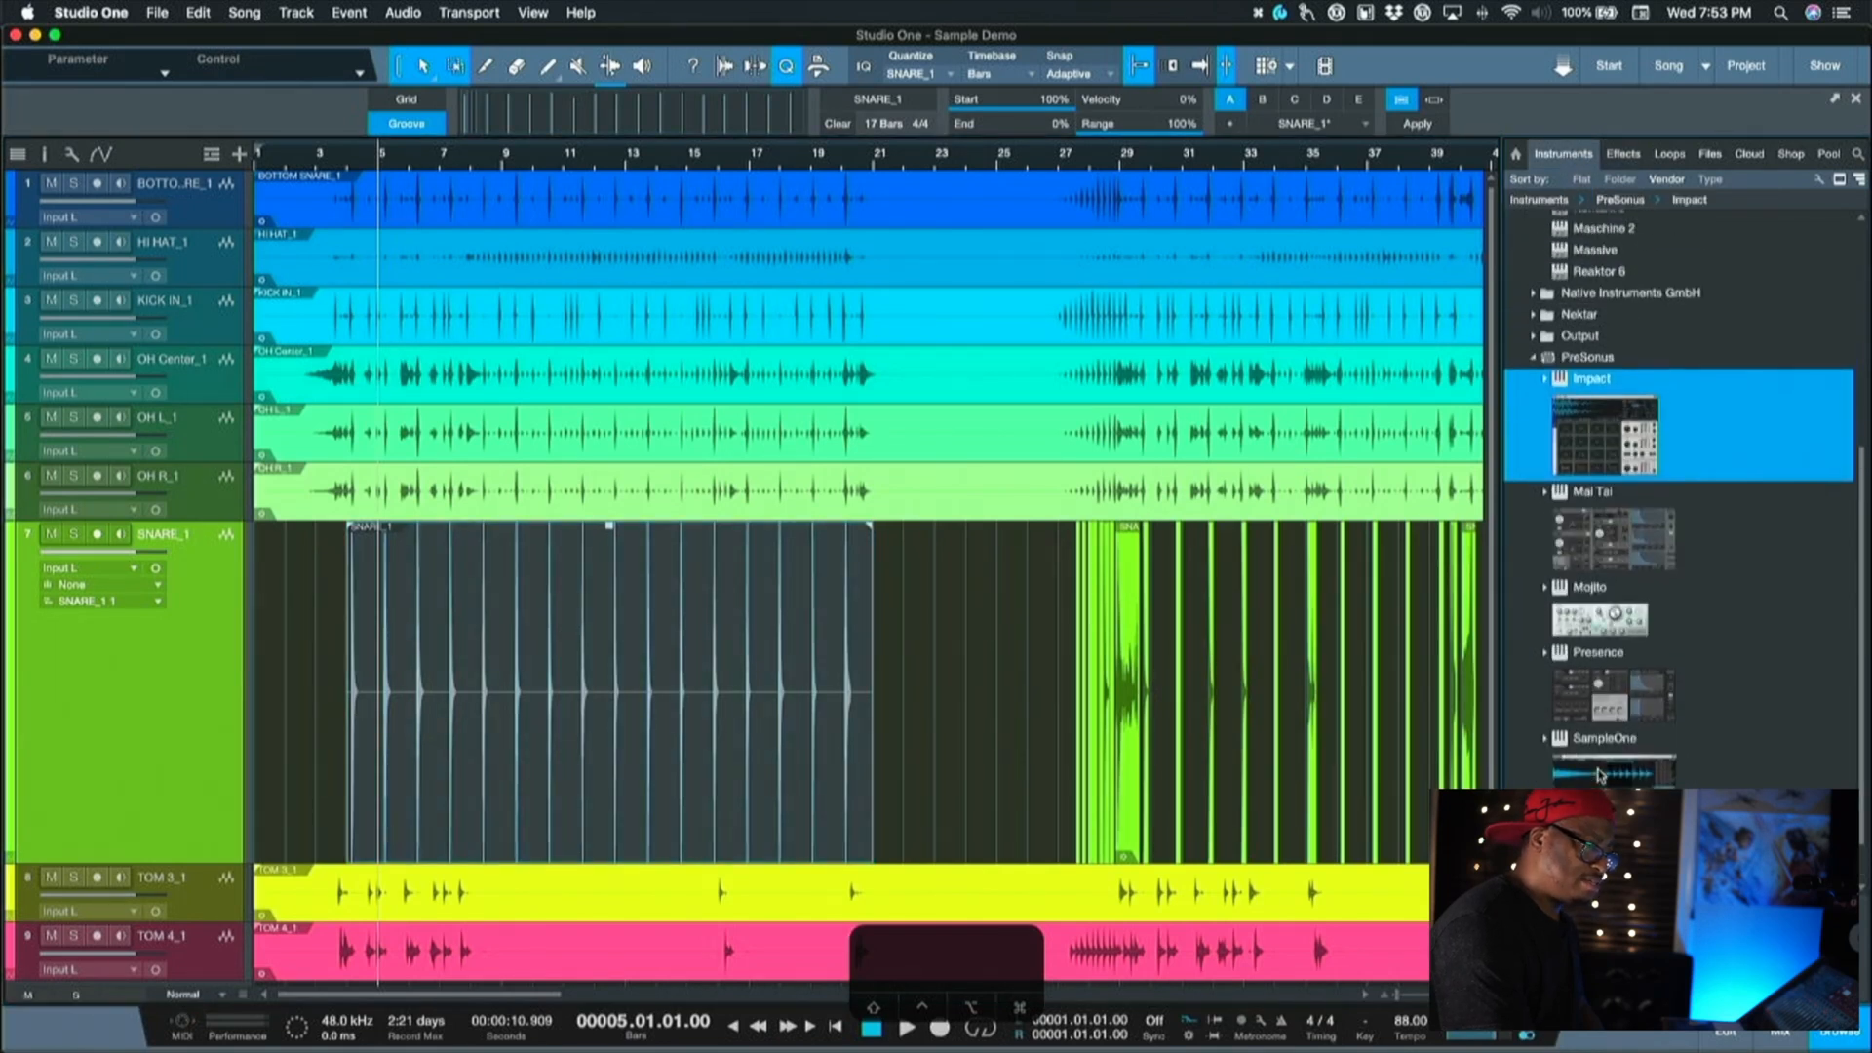
pyautogui.moveTo(1600, 430); pyautogui.dragTo(215, 770)
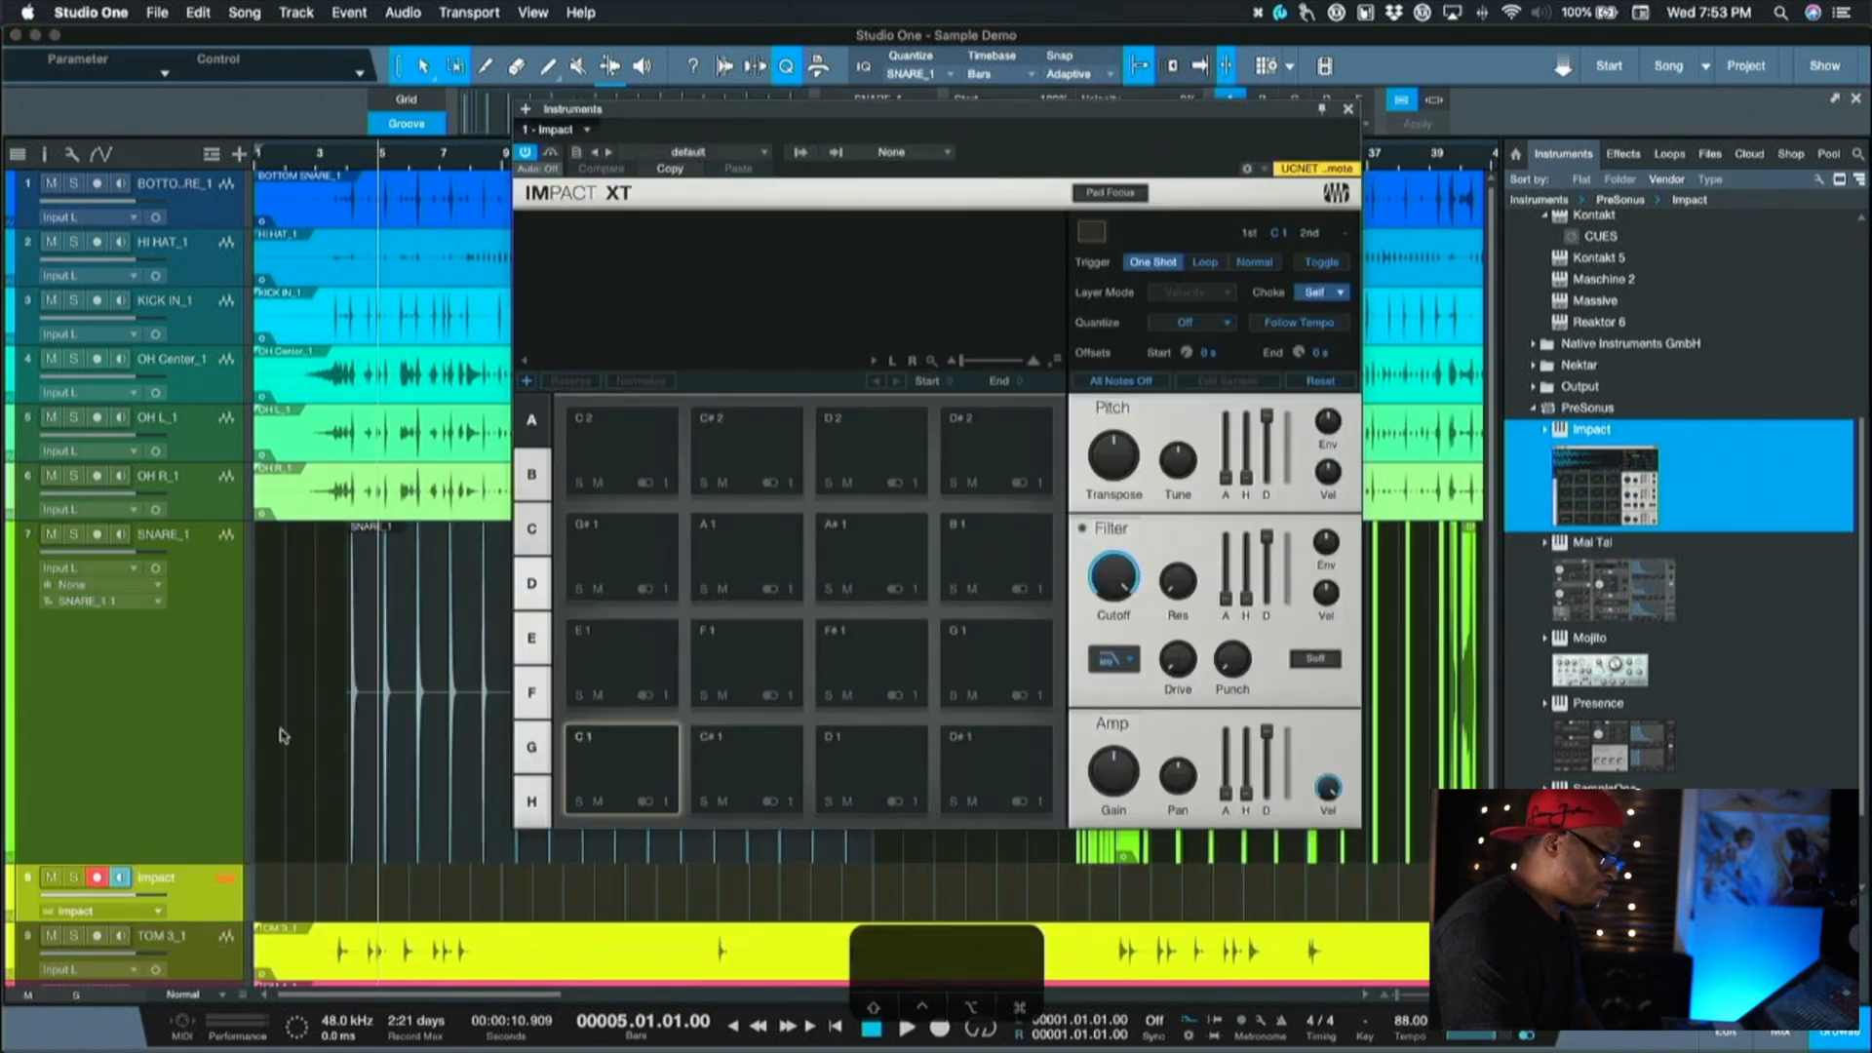
# Close the Impact XT instrument window.
pyautogui.click(1347, 108)
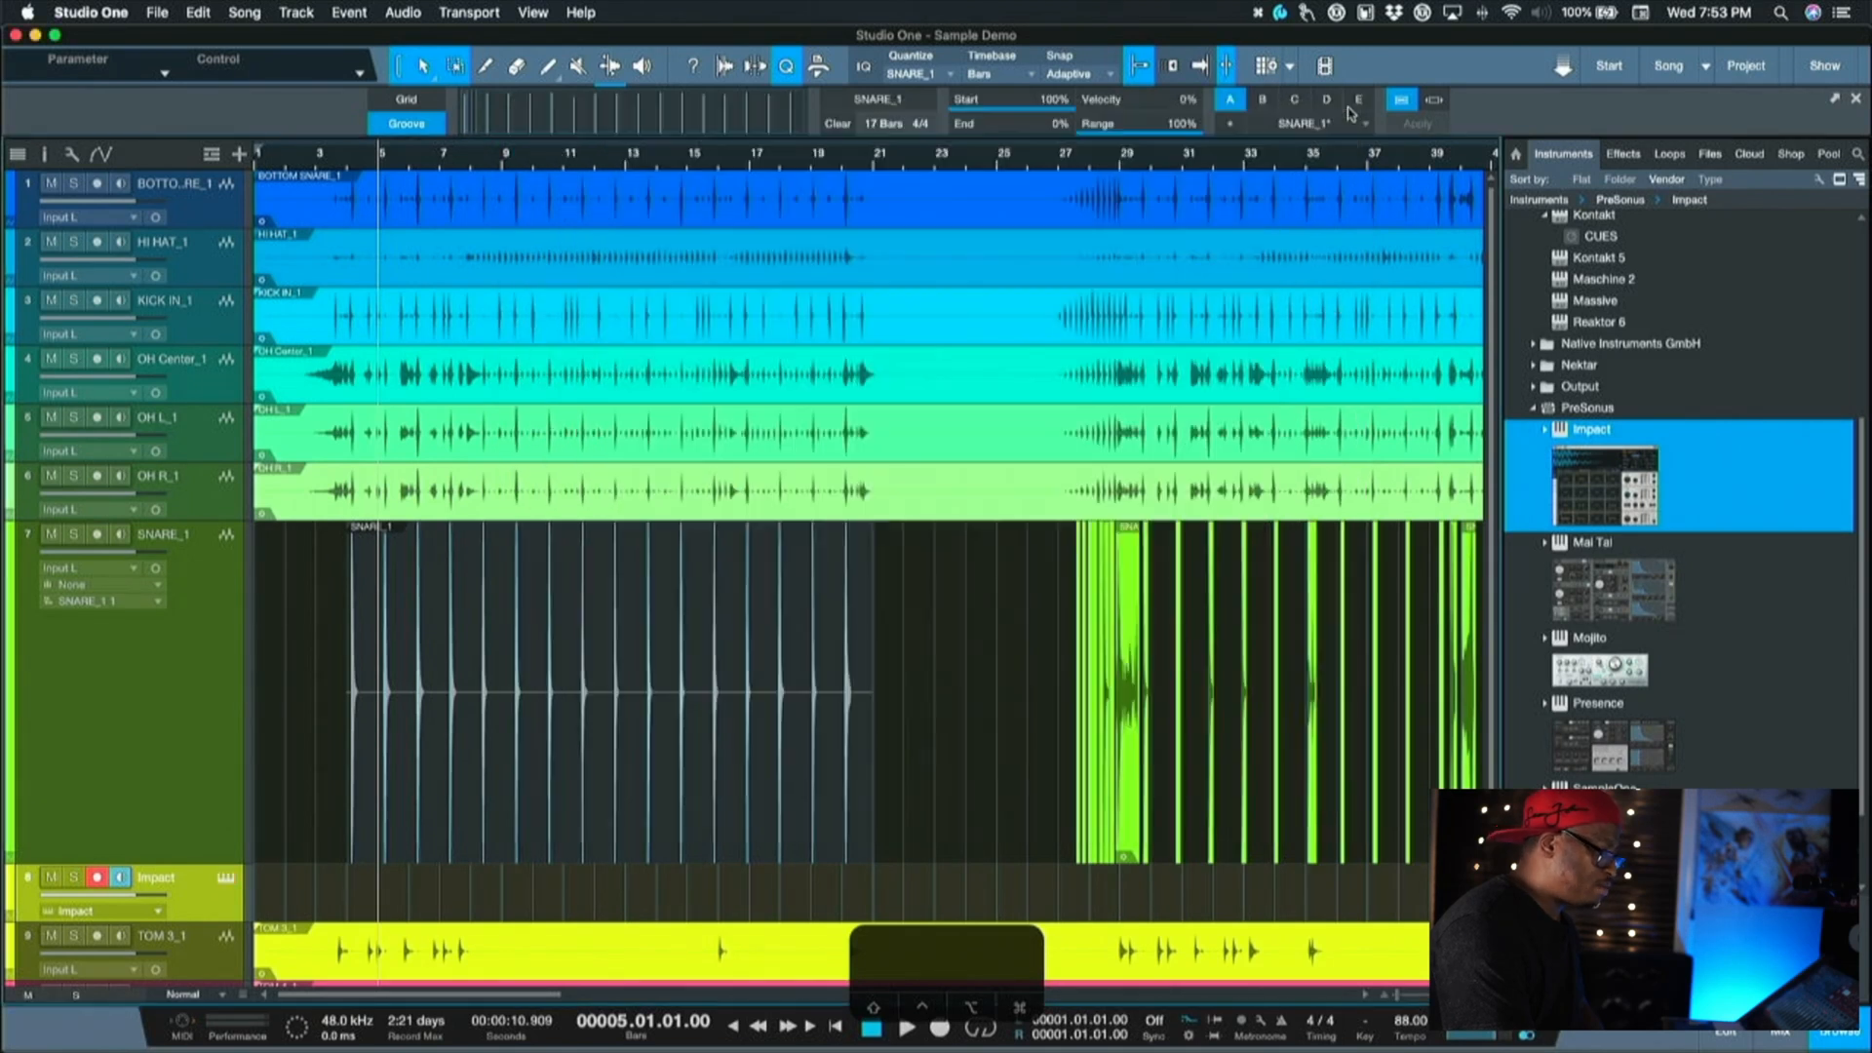
pyautogui.moveTo(567, 119)
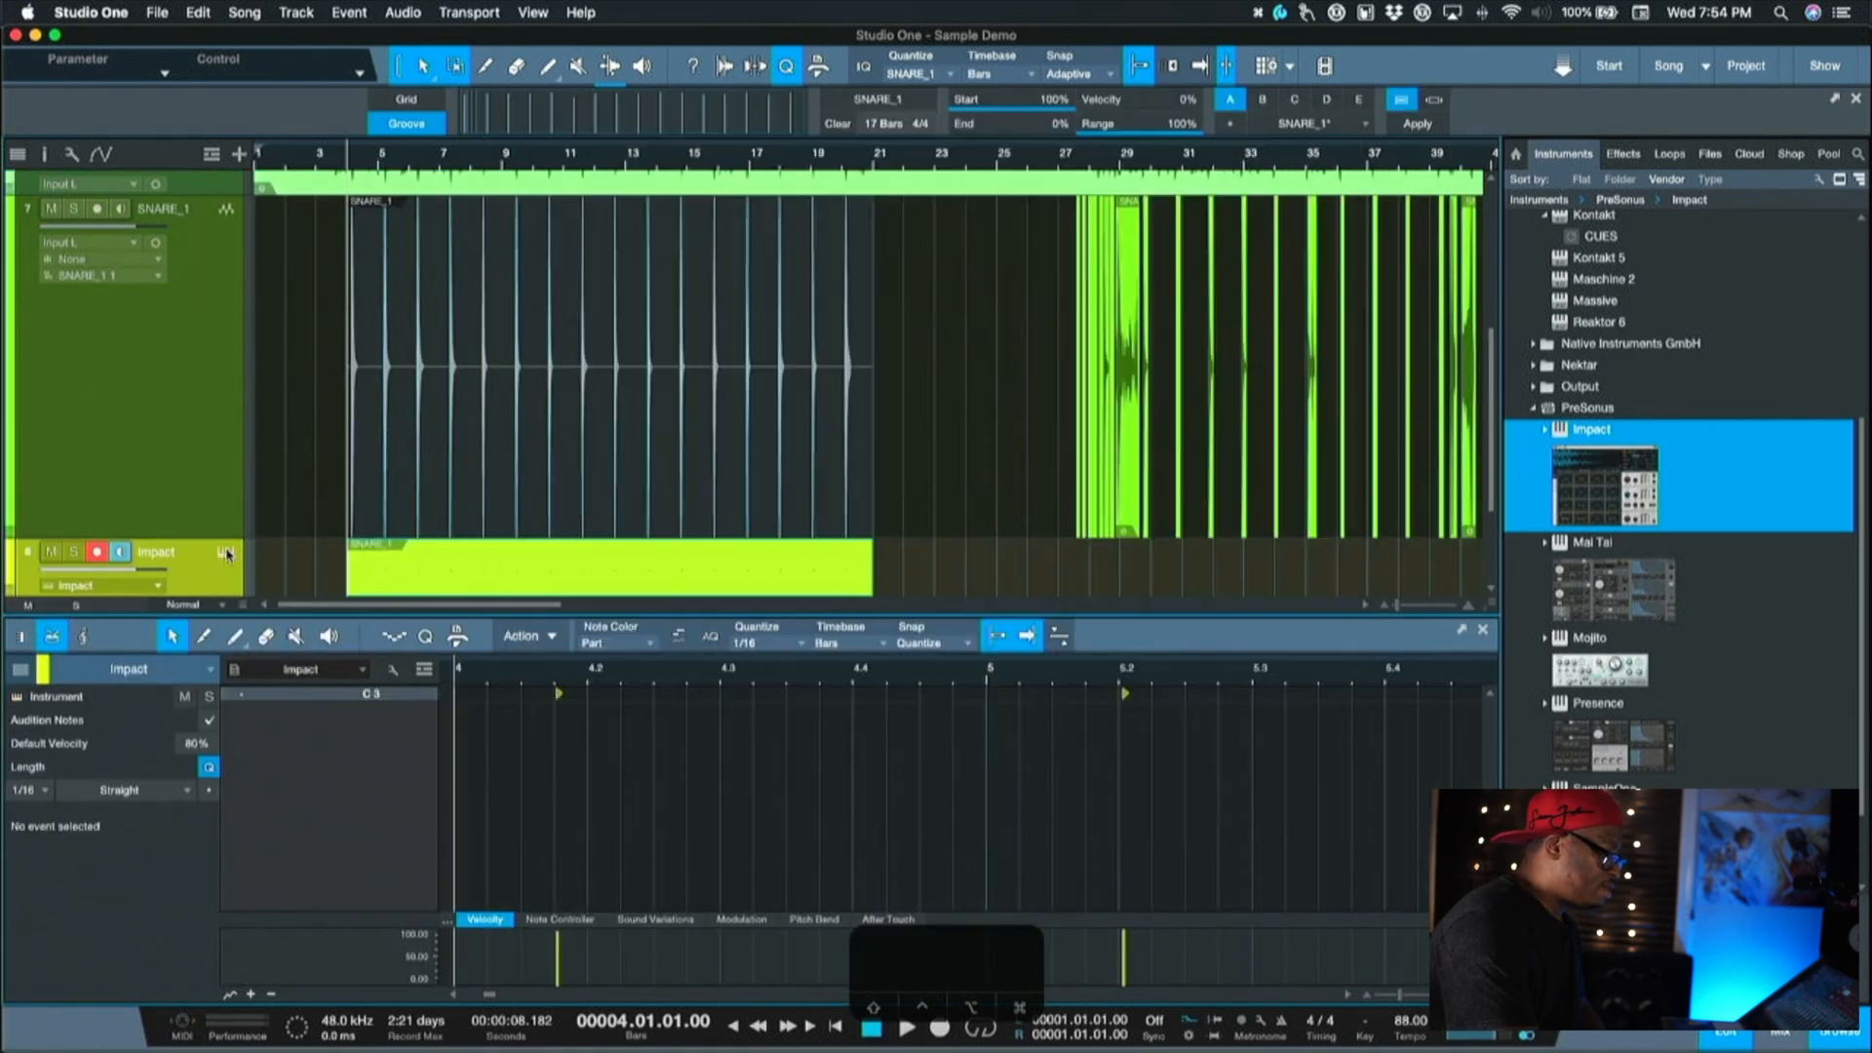
# Open Impact XT on the Impact track and show the C3 pad bank.
pyautogui.doubleClick(155, 552)
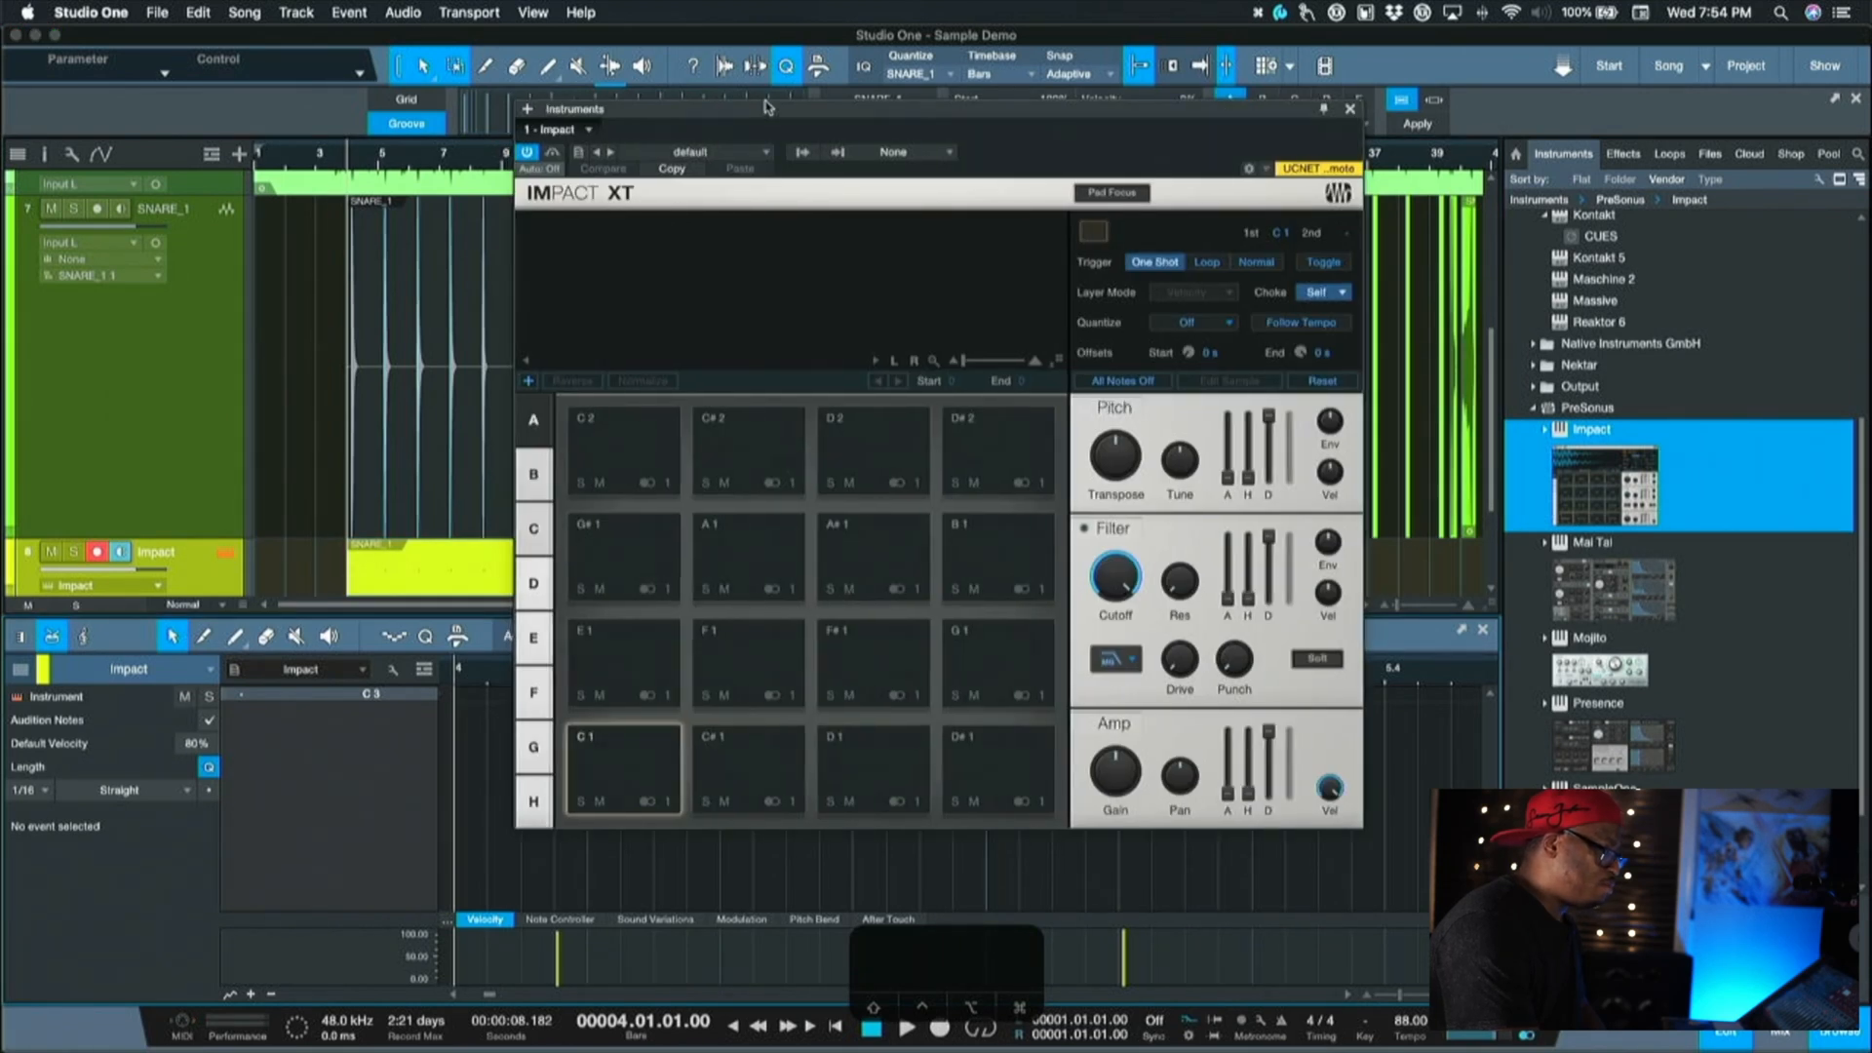
pyautogui.click(1350, 109)
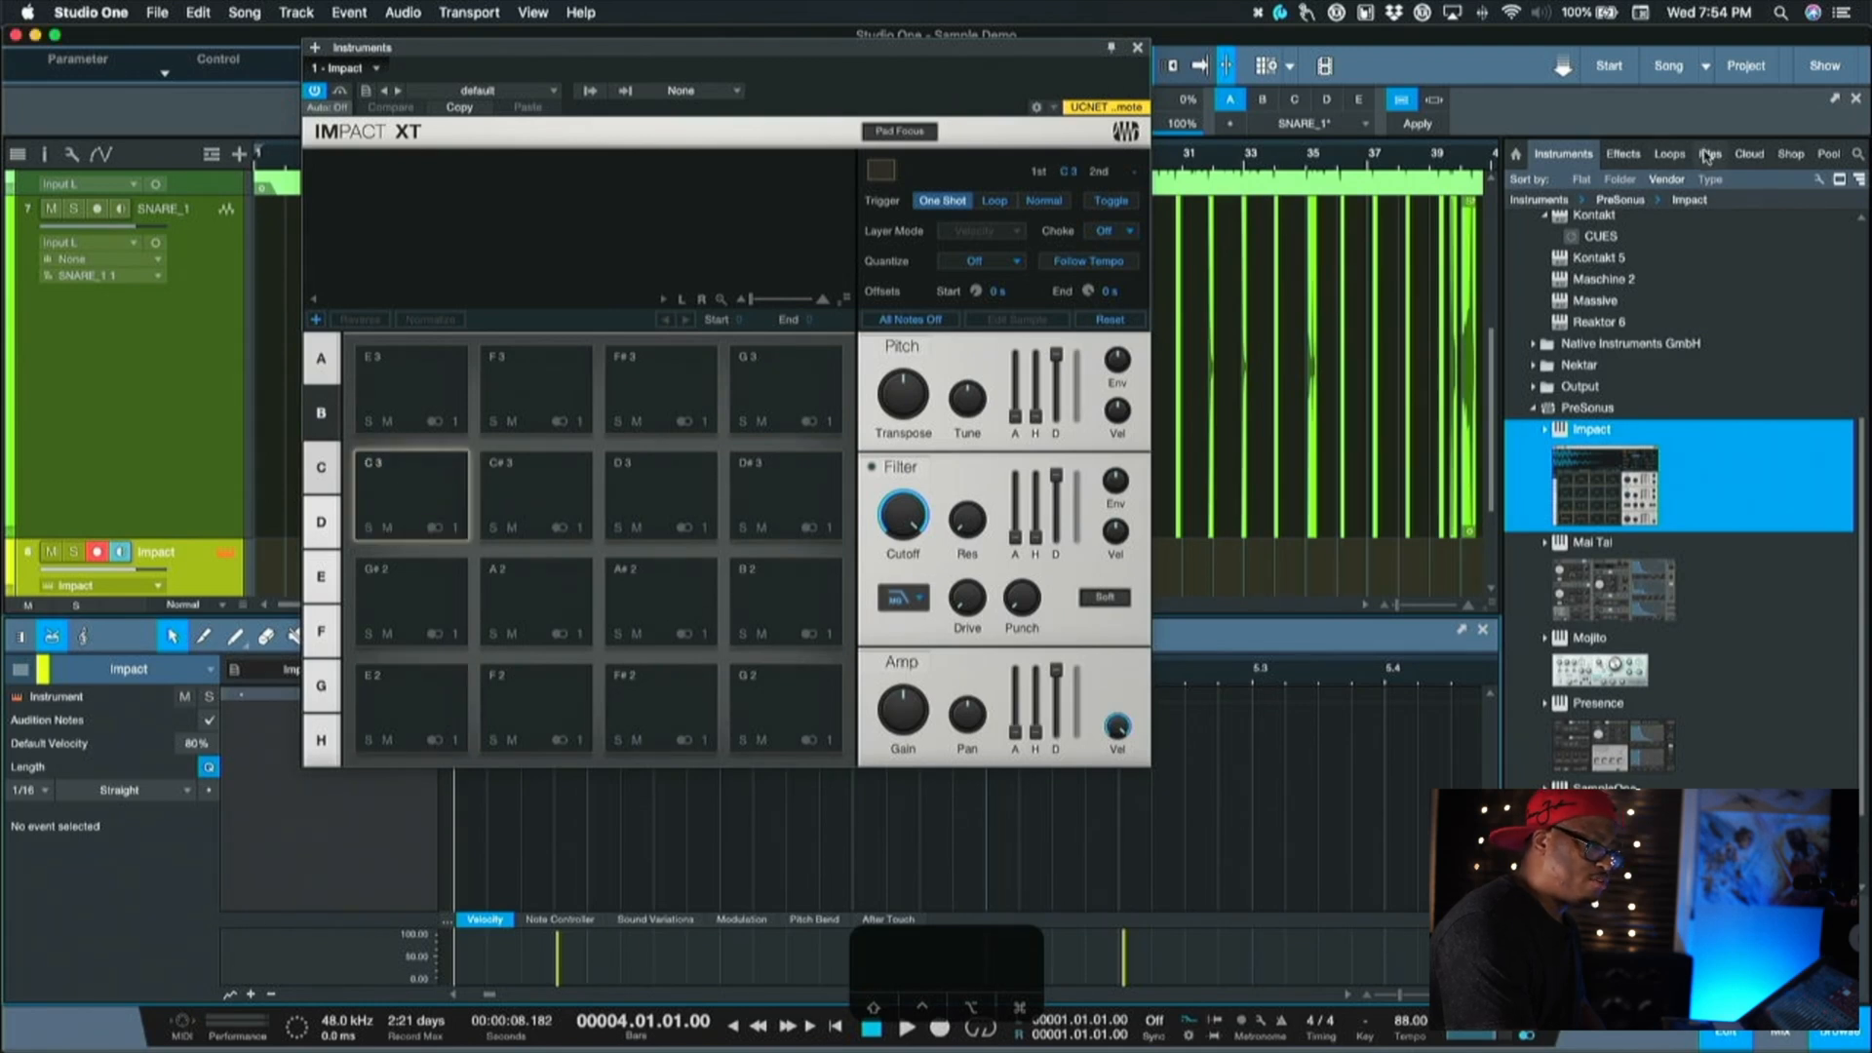
# Browse to Nashville Snare, preview it, and load the Wallet 1-Shot onto pad C3.
pyautogui.click(1707, 154)
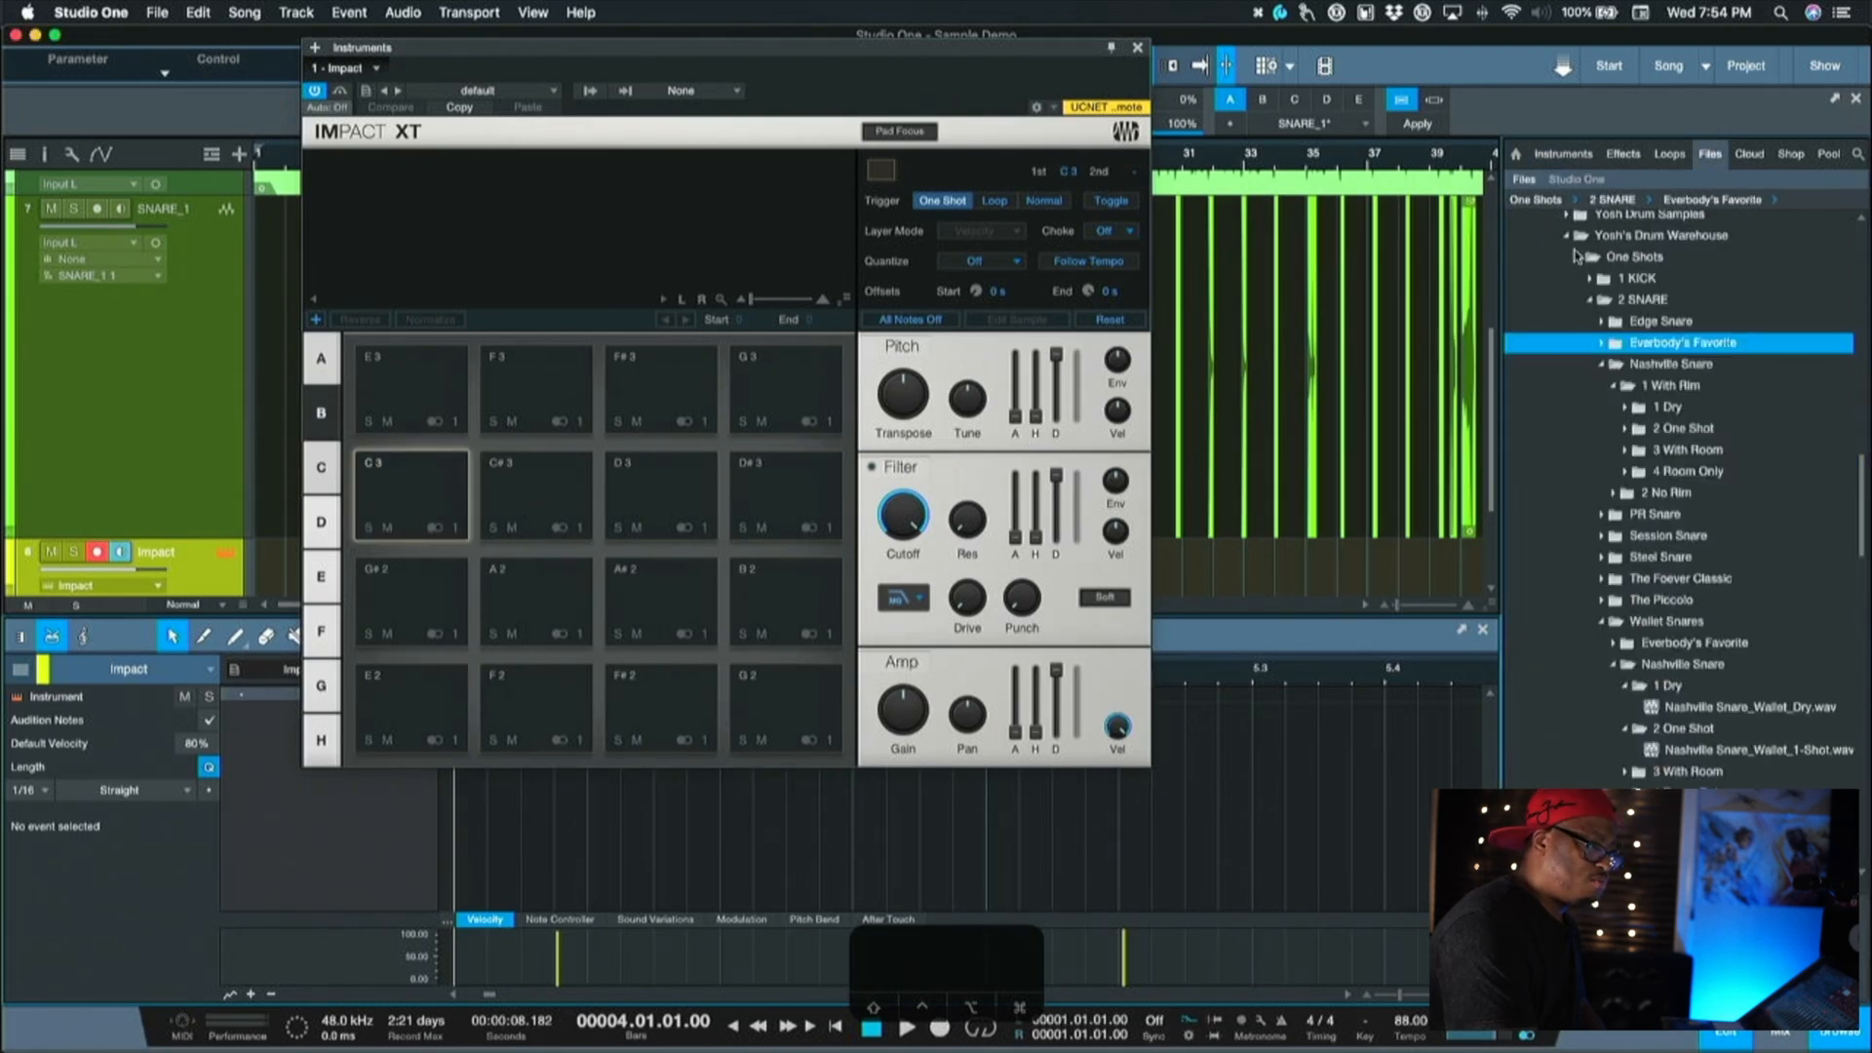
pyautogui.click(1659, 235)
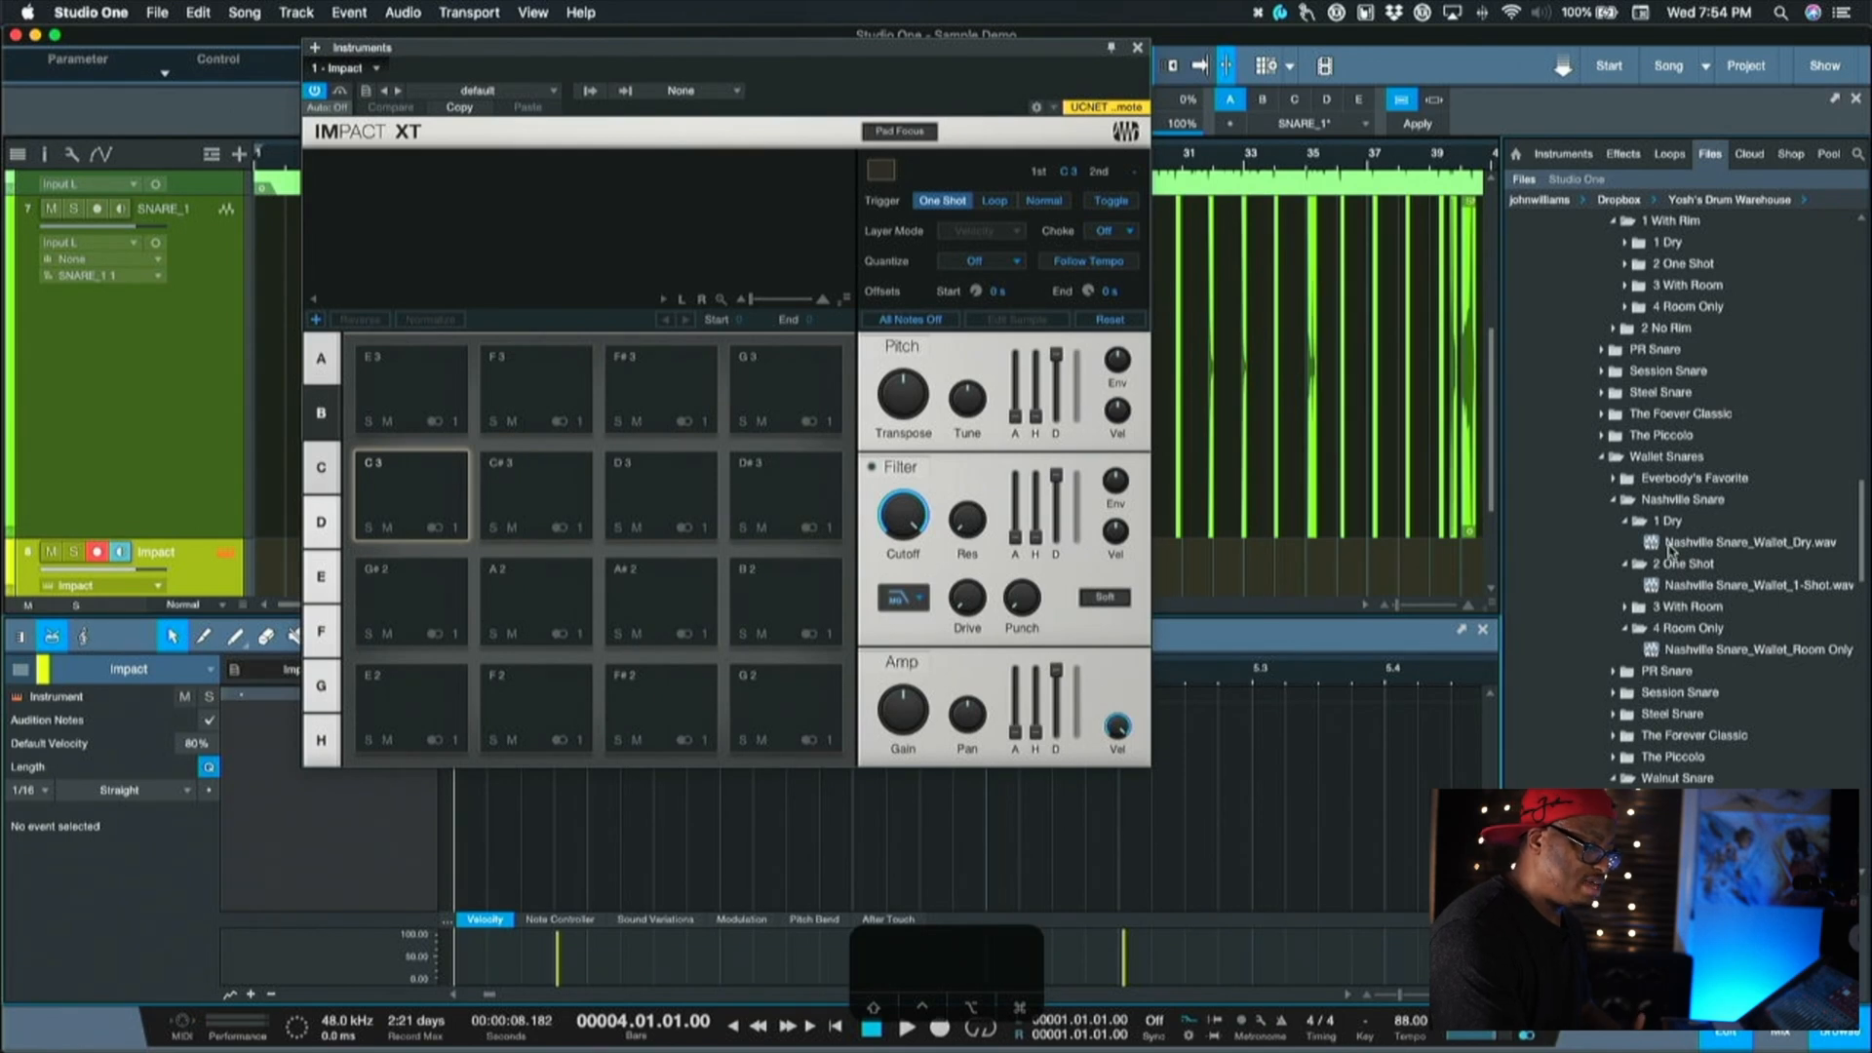
pyautogui.click(1748, 585)
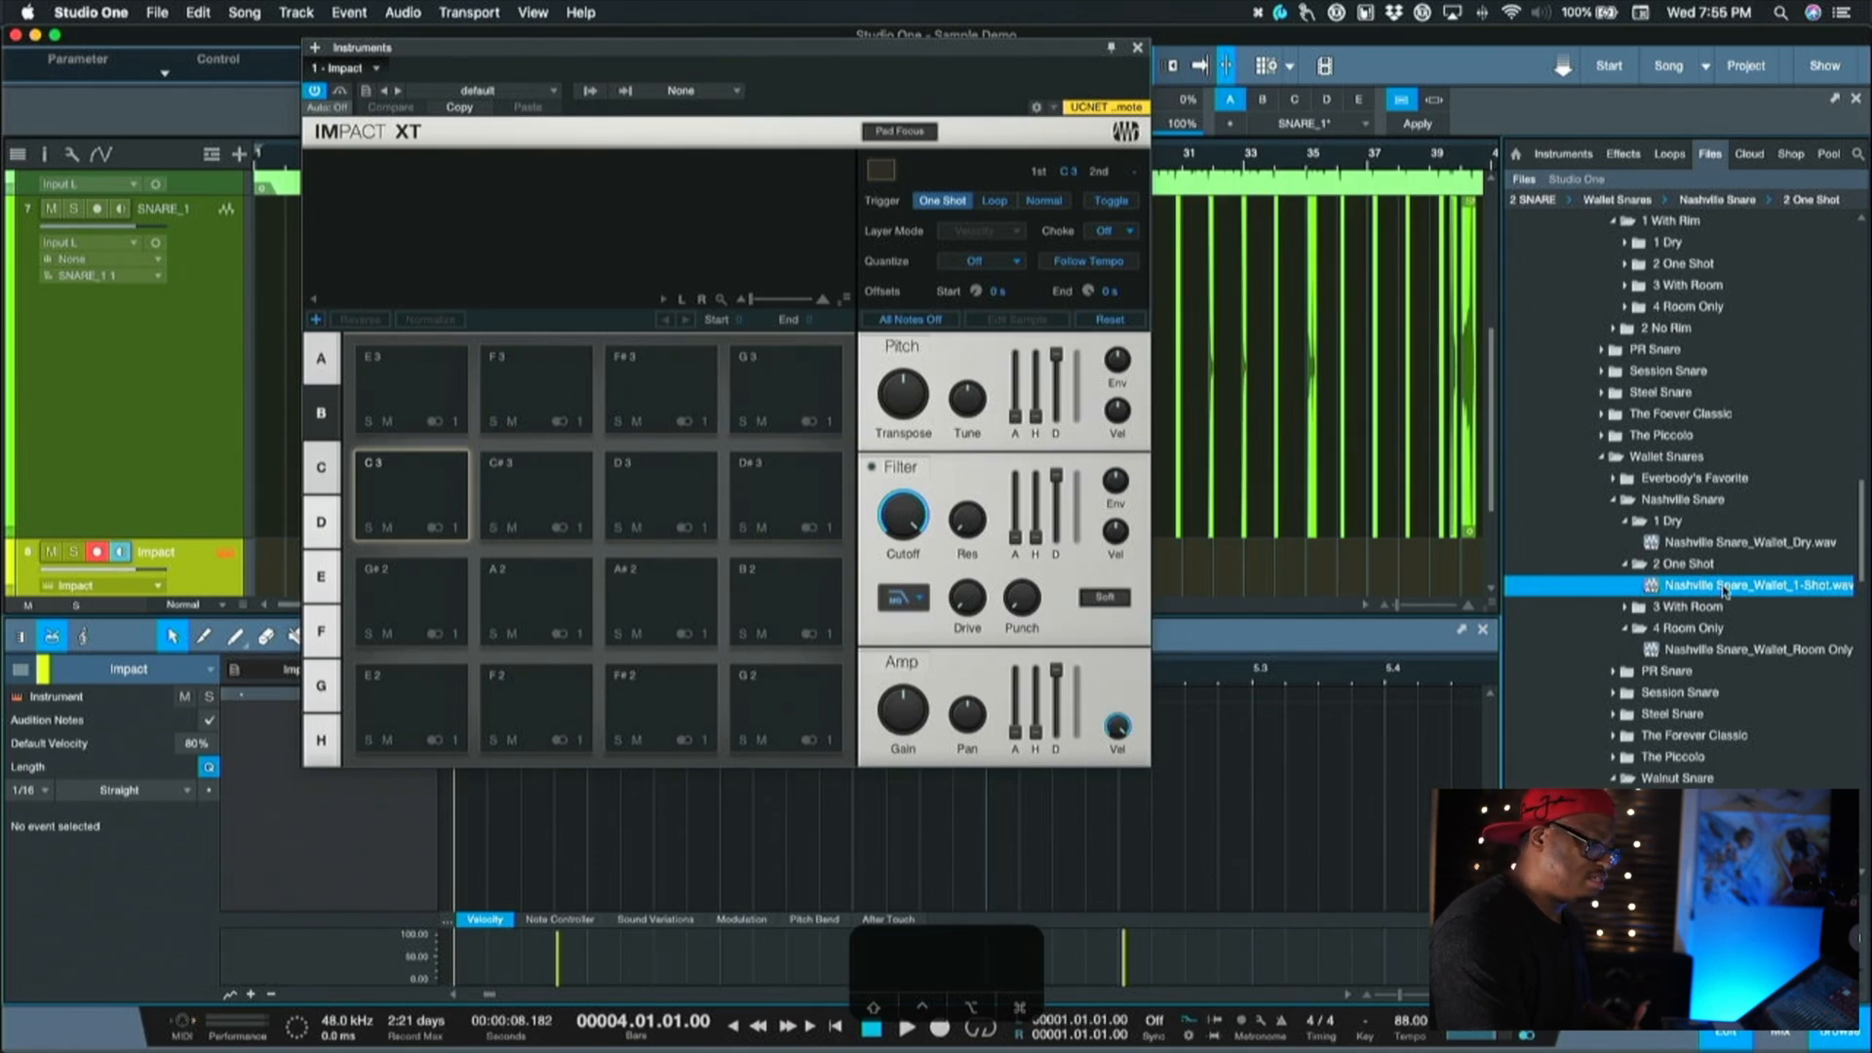
pyautogui.click(1276, 519)
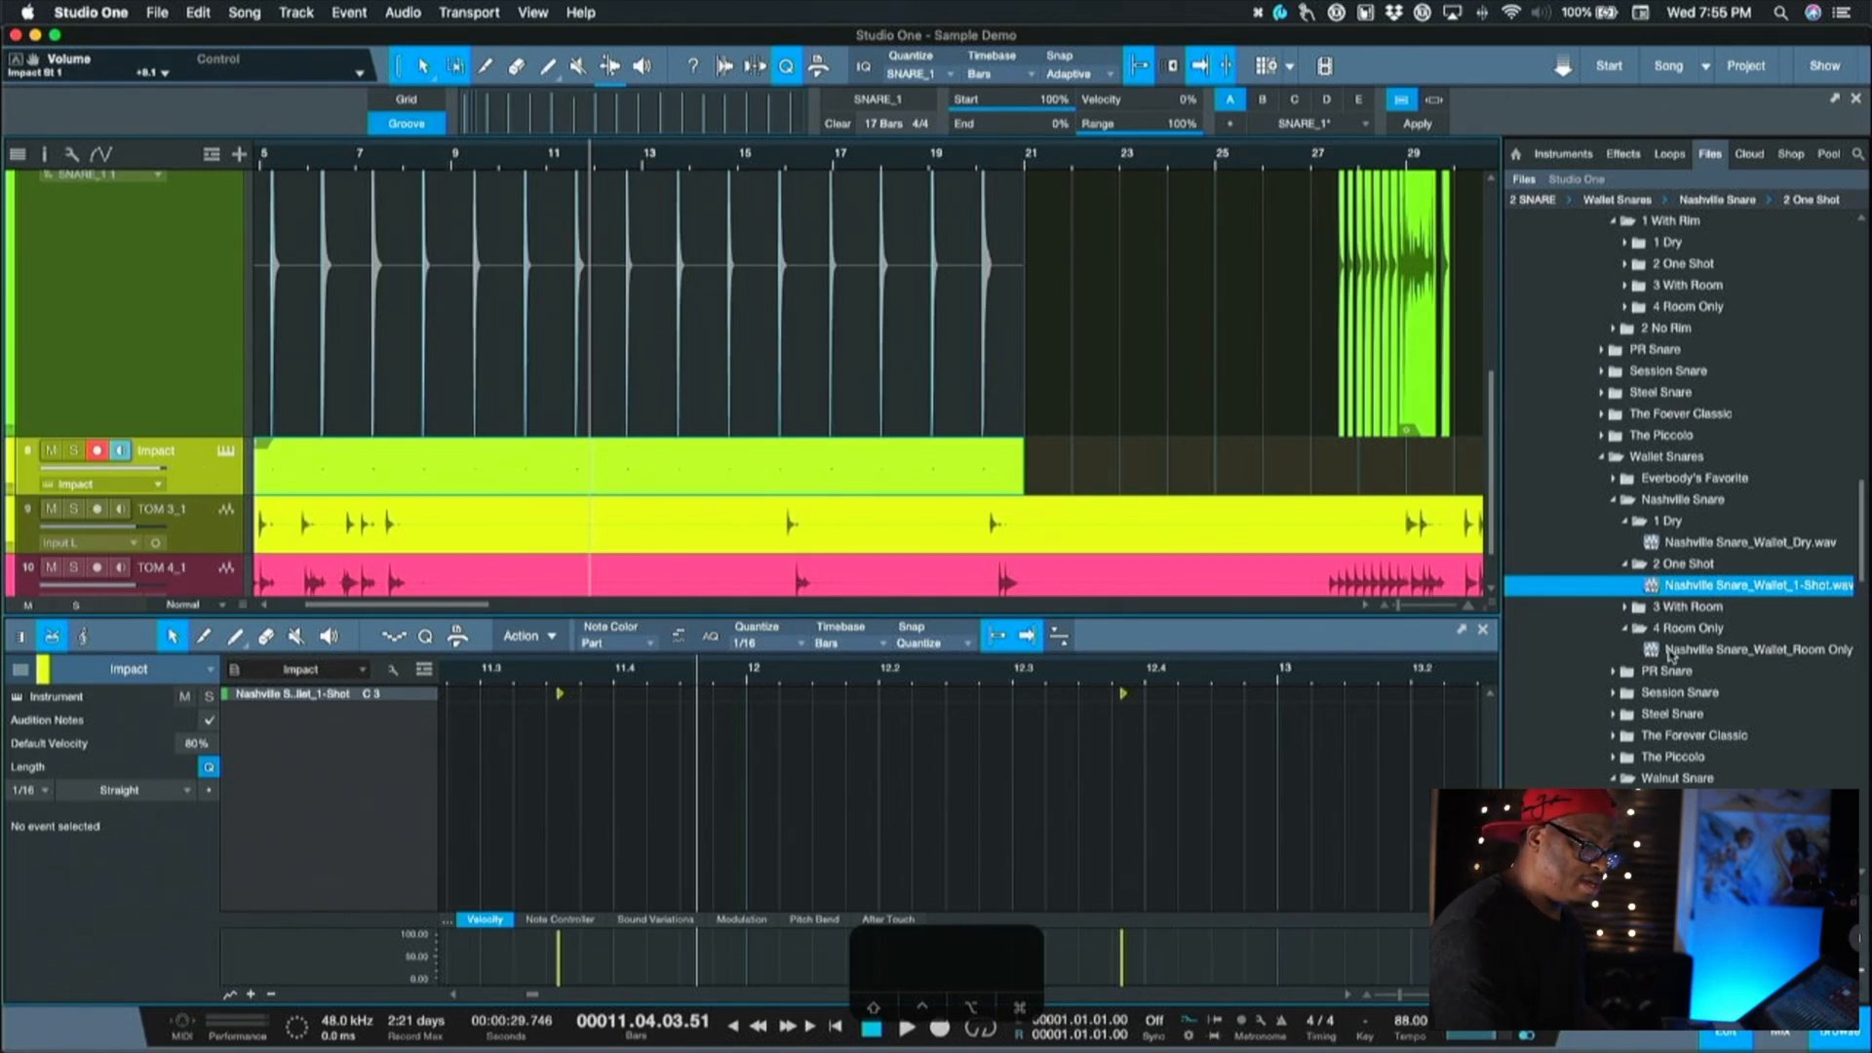
# Select the Nashville With Room sample and duplicate the Impact track as Impact 2.
pyautogui.click(1683, 606)
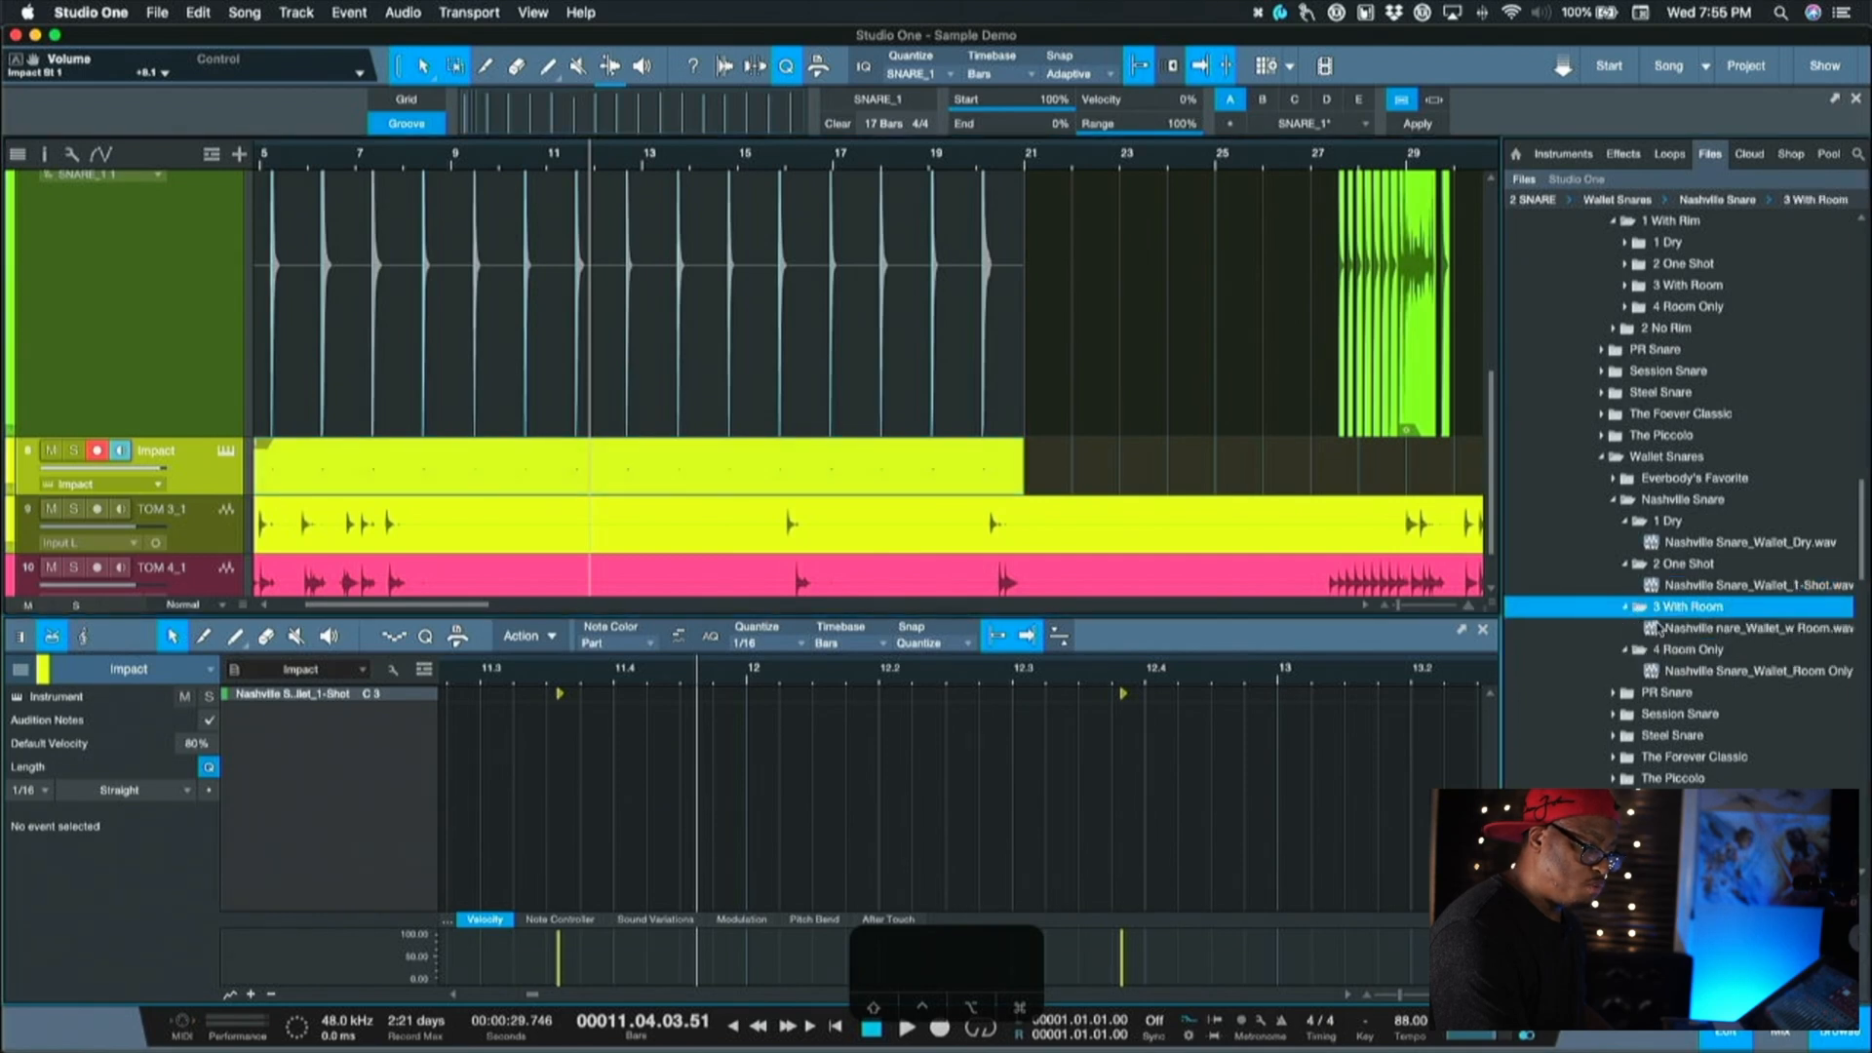
pyautogui.click(1754, 629)
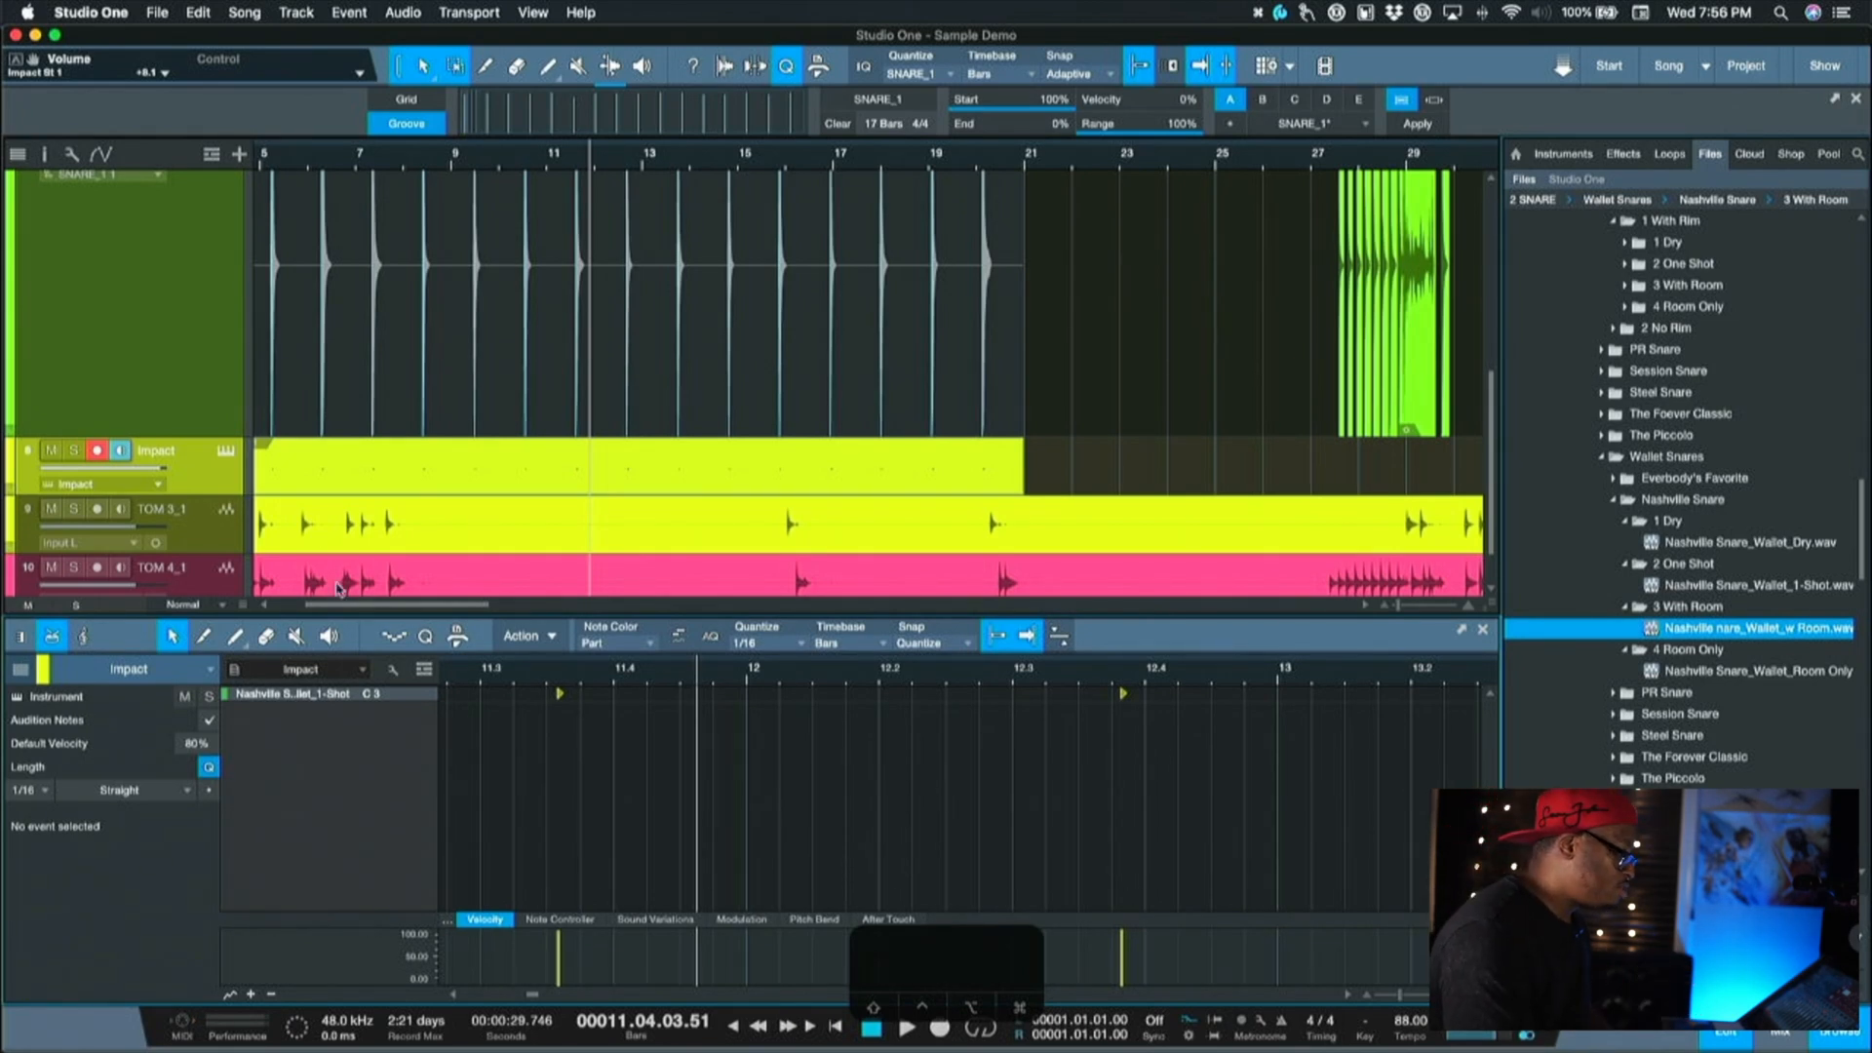
pyautogui.rightClick(154, 452)
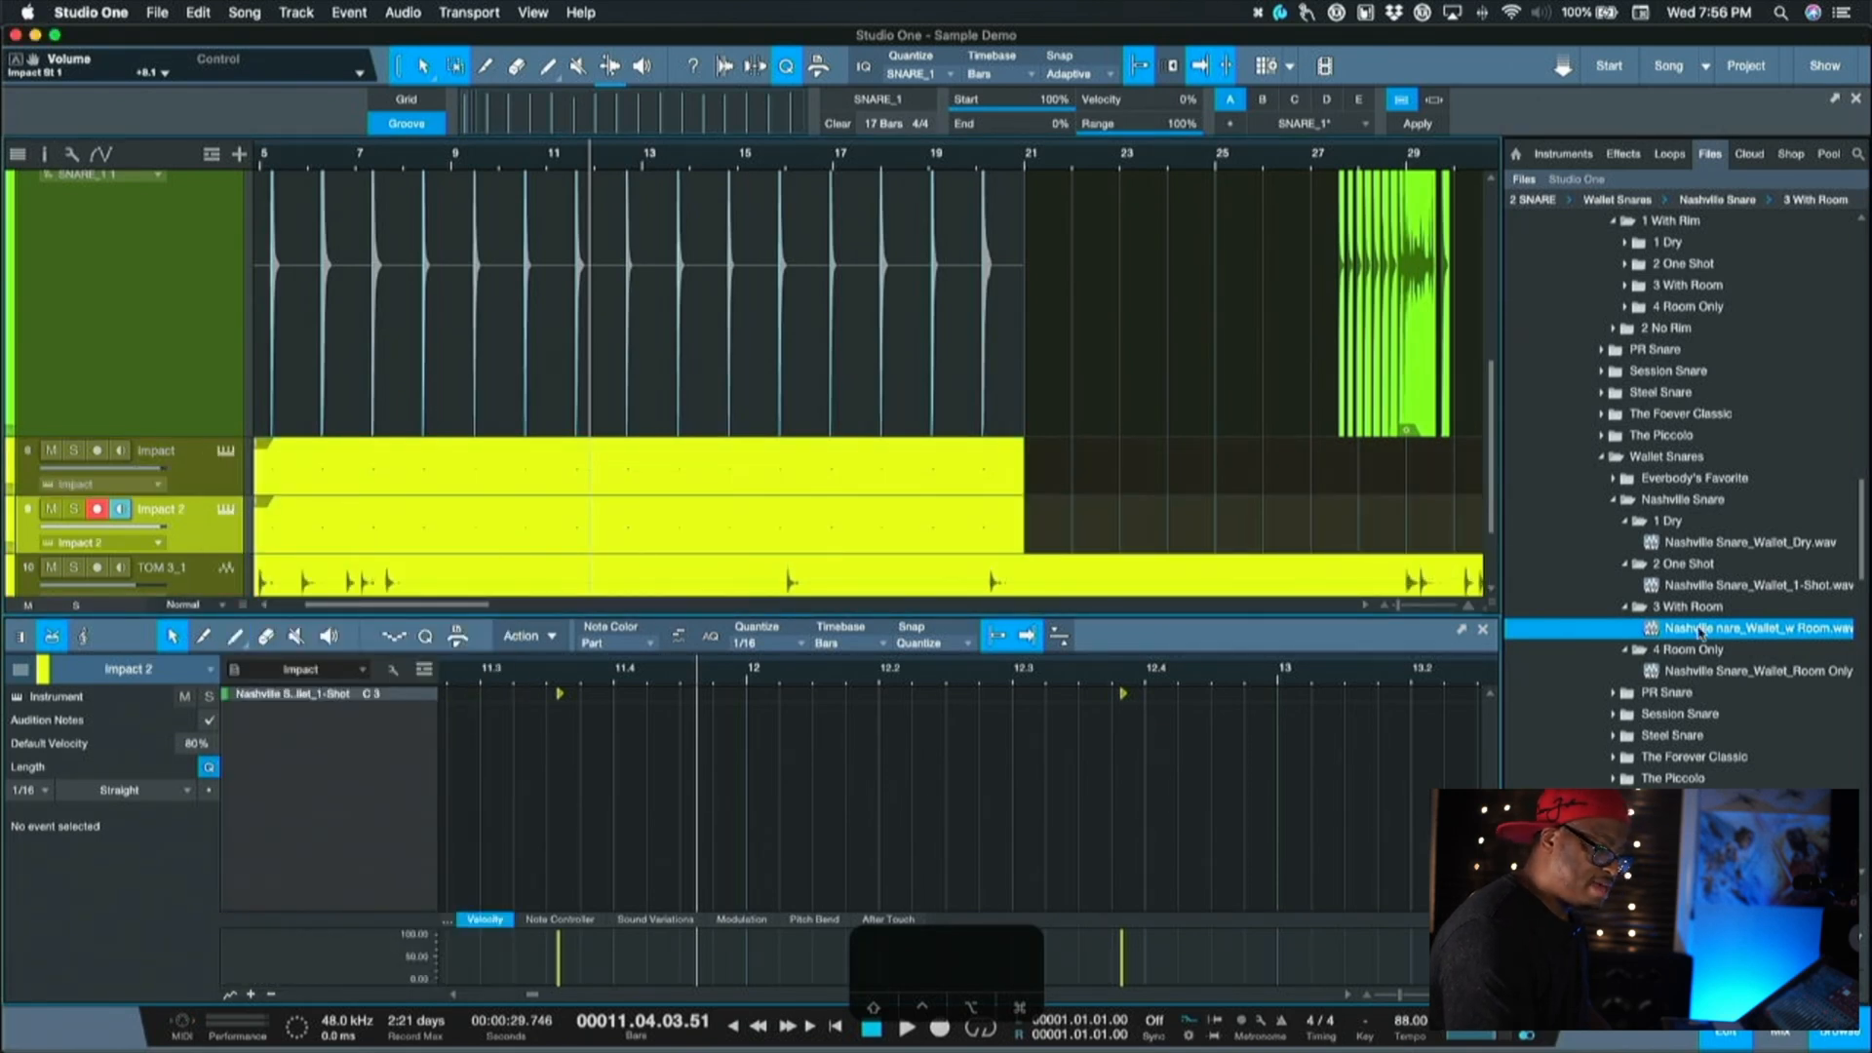
# Replace Impact 2's C3 pad sample with Nashville Snare_Wallet_Room Only.
pyautogui.click(1751, 670)
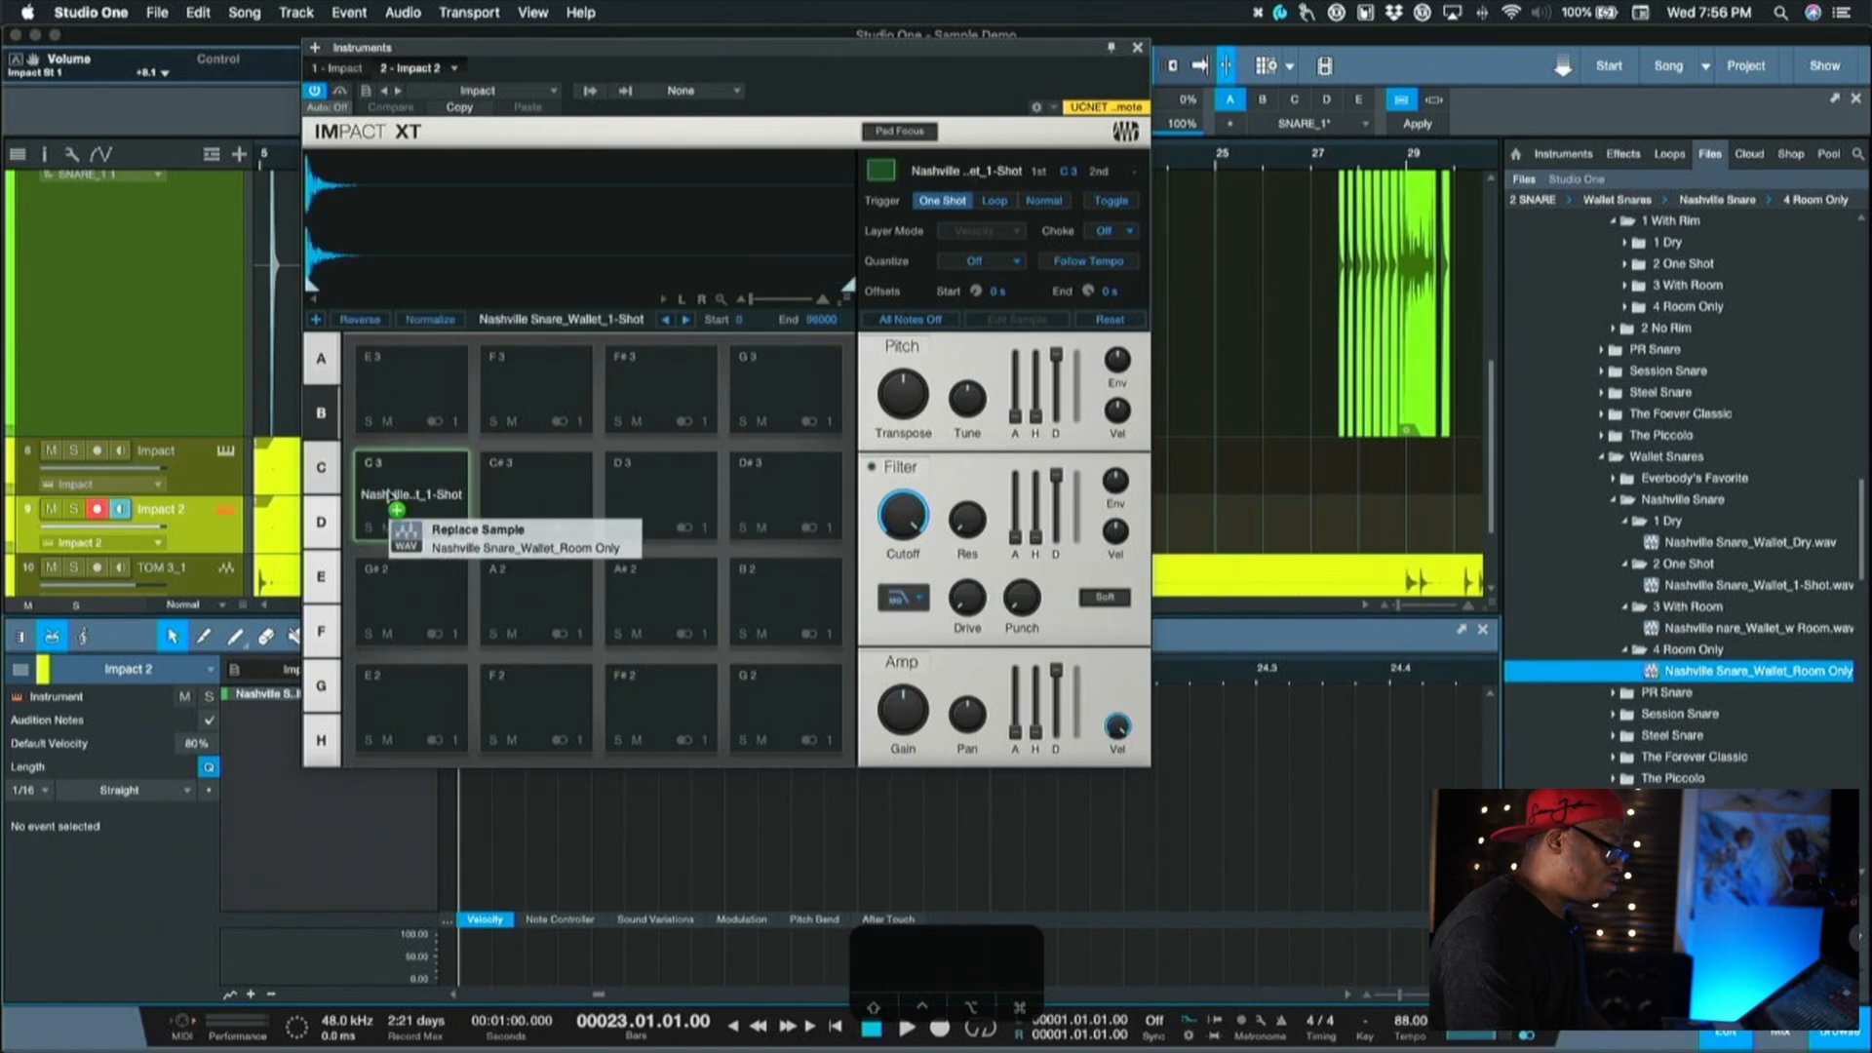
pyautogui.click(475, 531)
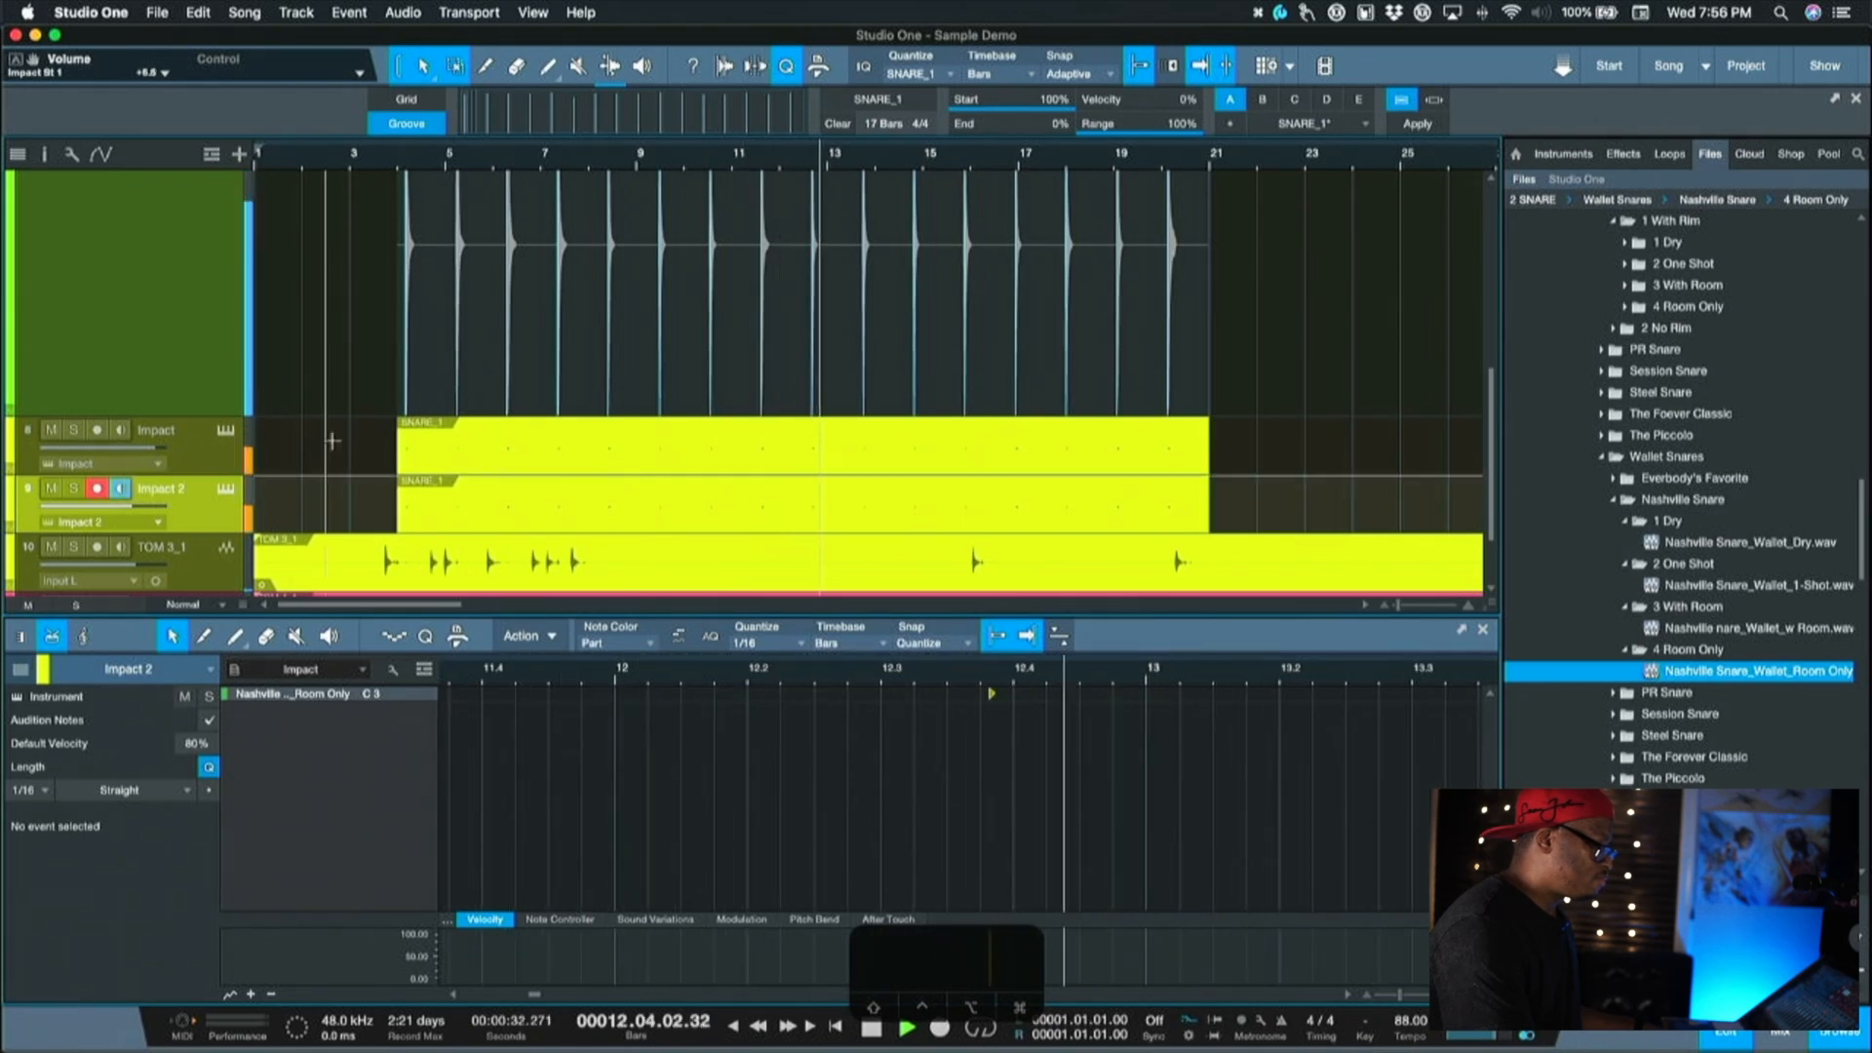
# Mute both the Impact and Impact 2 tracks.
pyautogui.click(905, 1025)
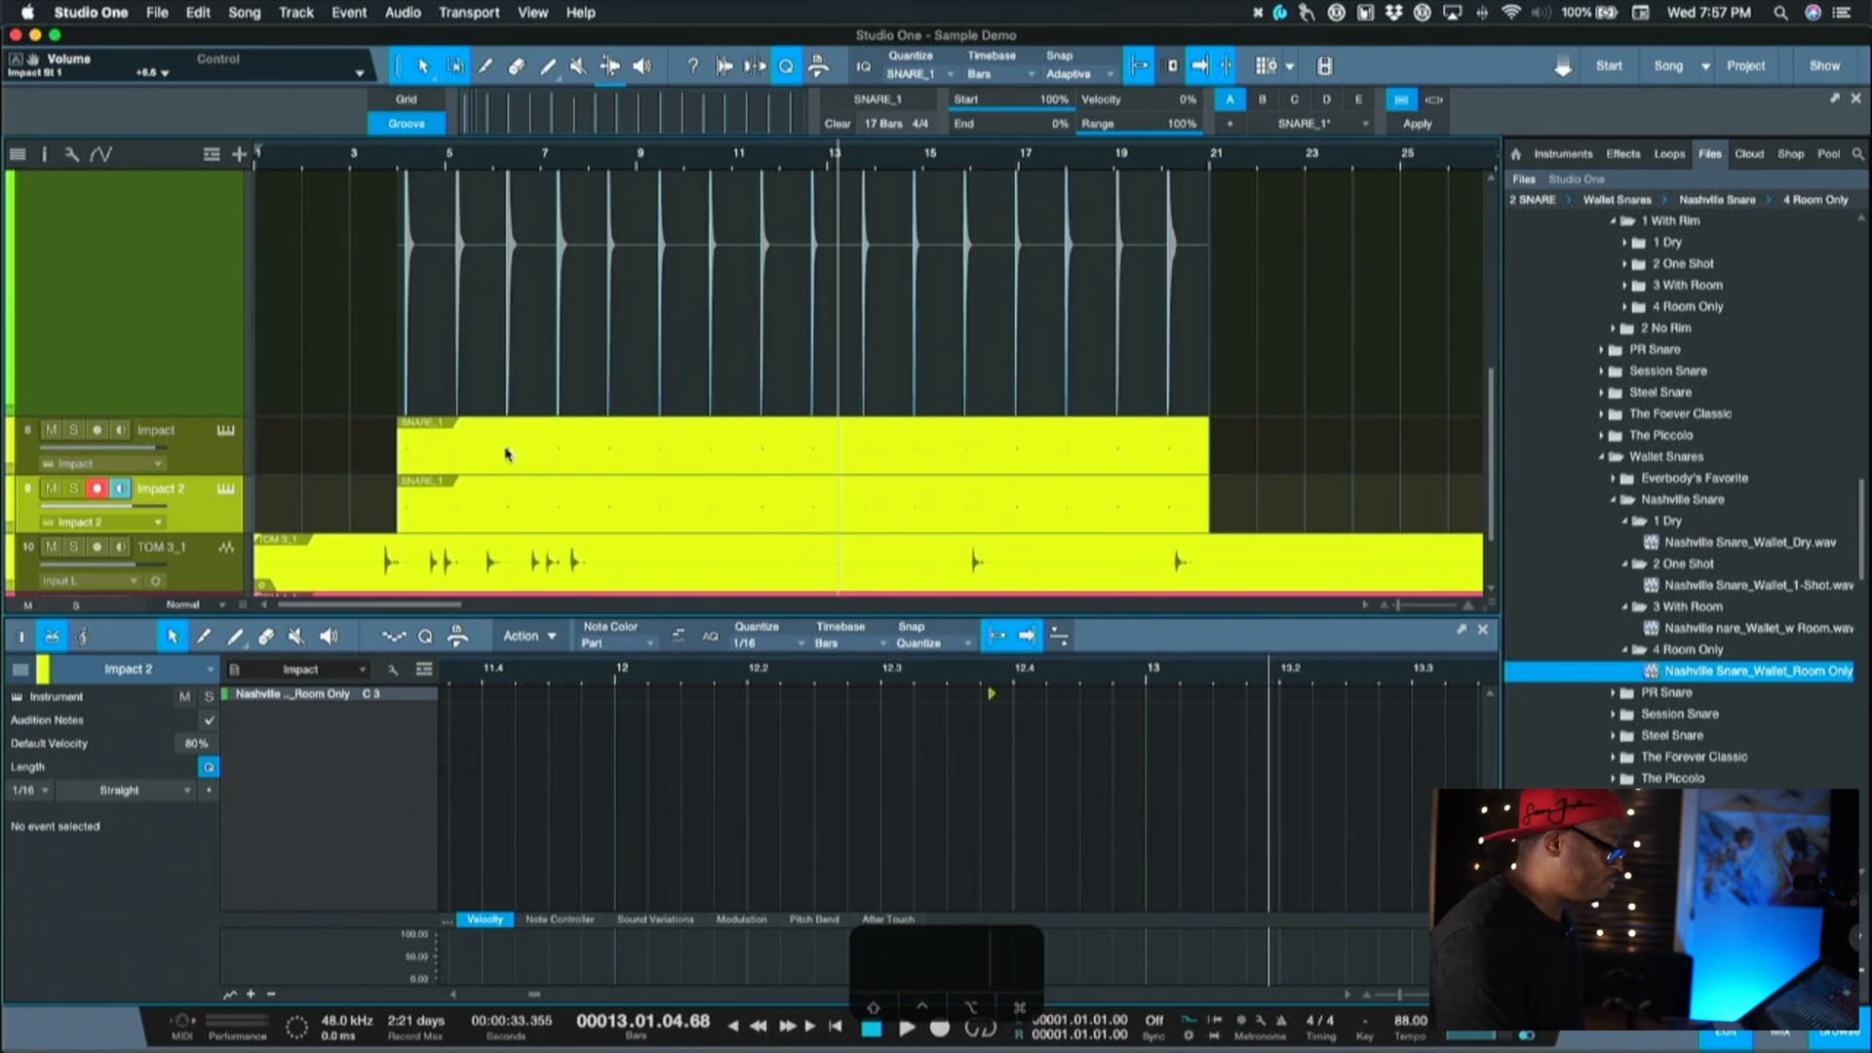
pyautogui.moveTo(50, 430)
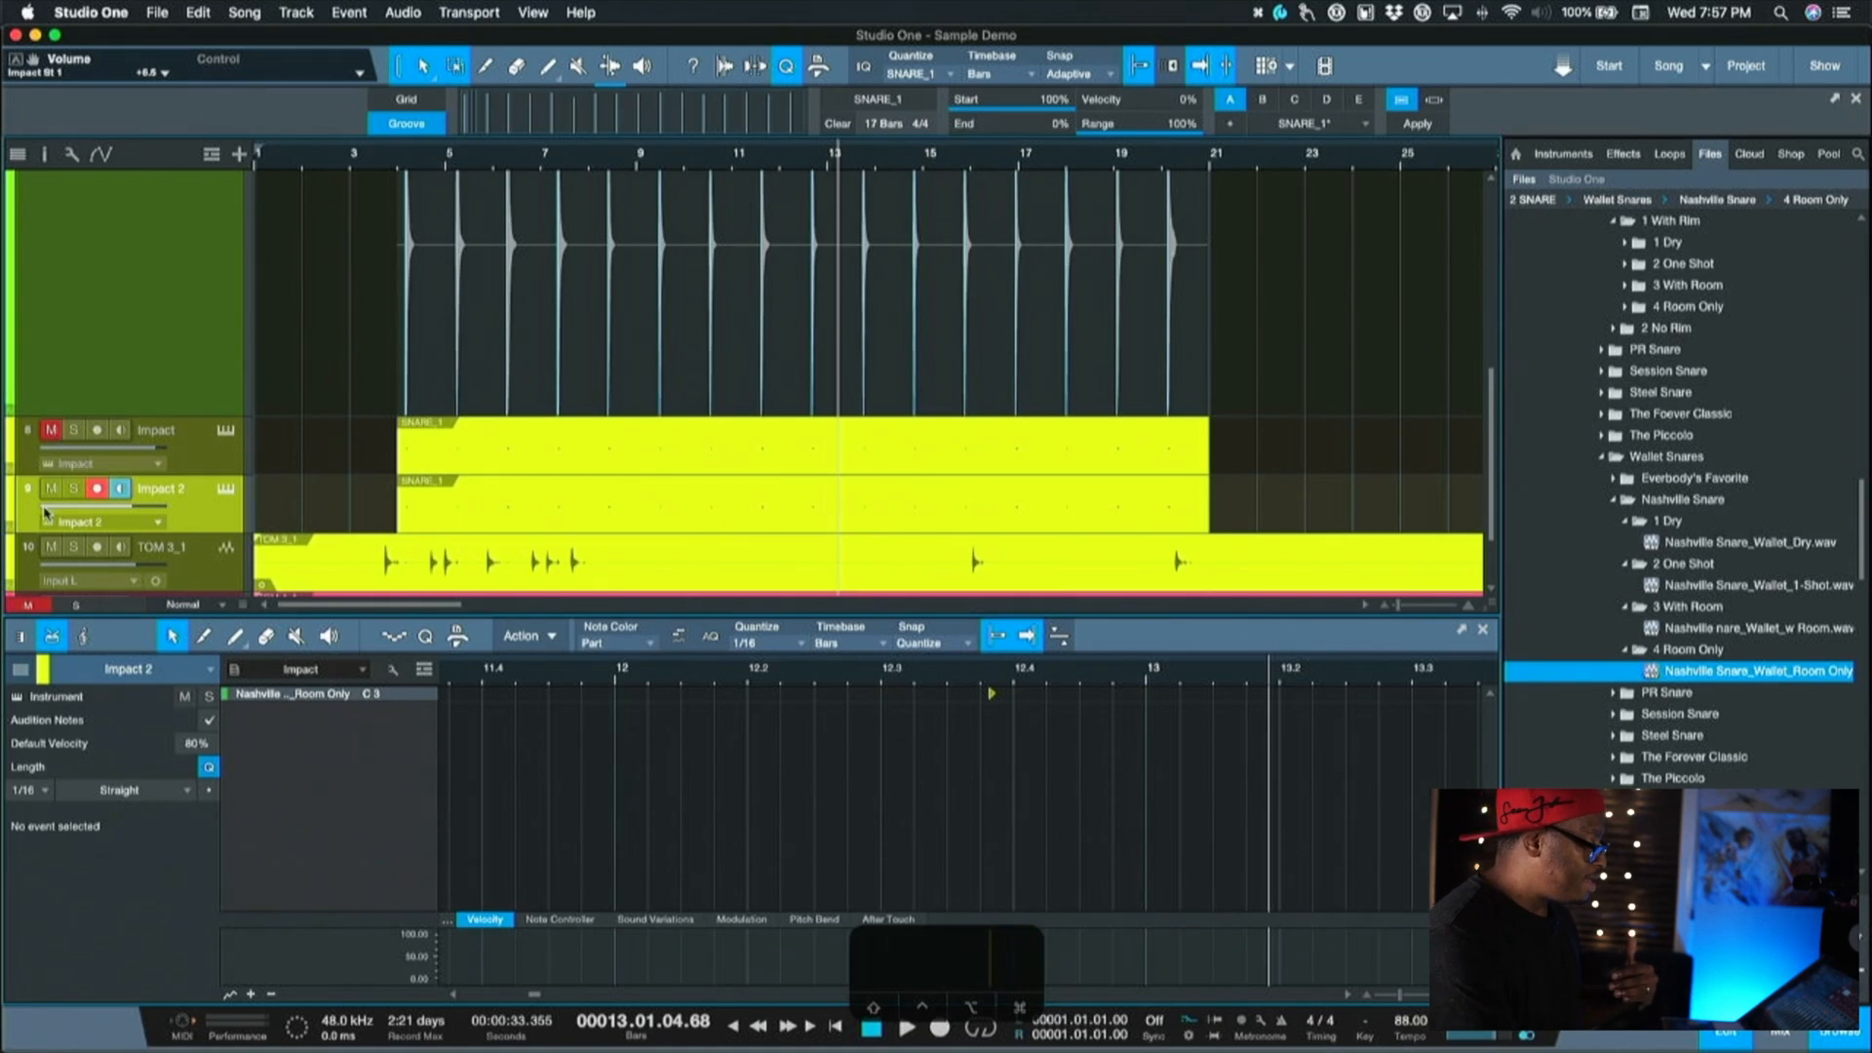
pyautogui.click(52, 488)
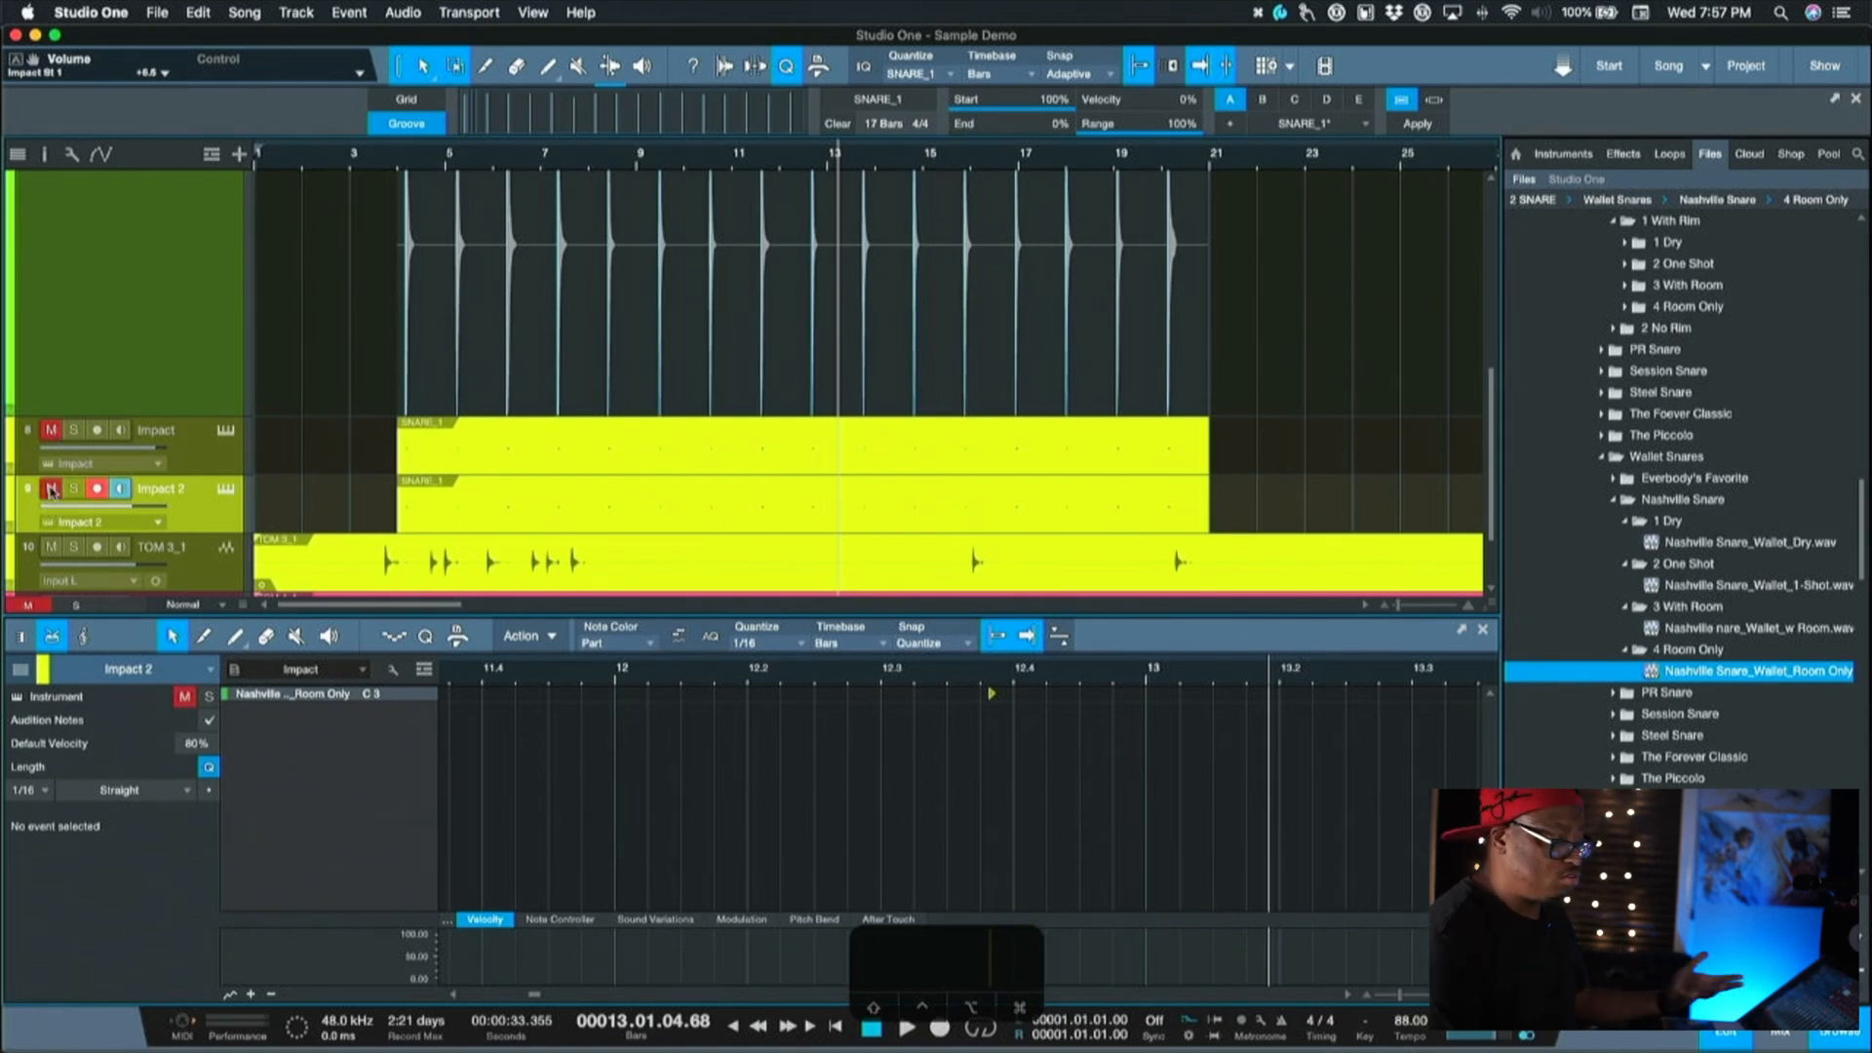